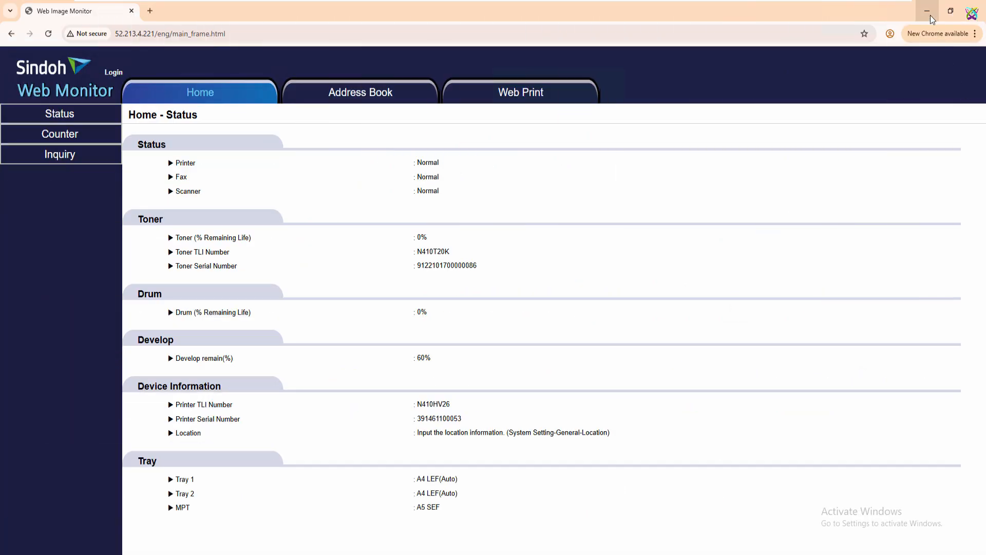
Step: Minimize the Sindoh Web Image Monitor browser window showing the printer status
{"action": "left_click", "coordinate": [926, 12]}
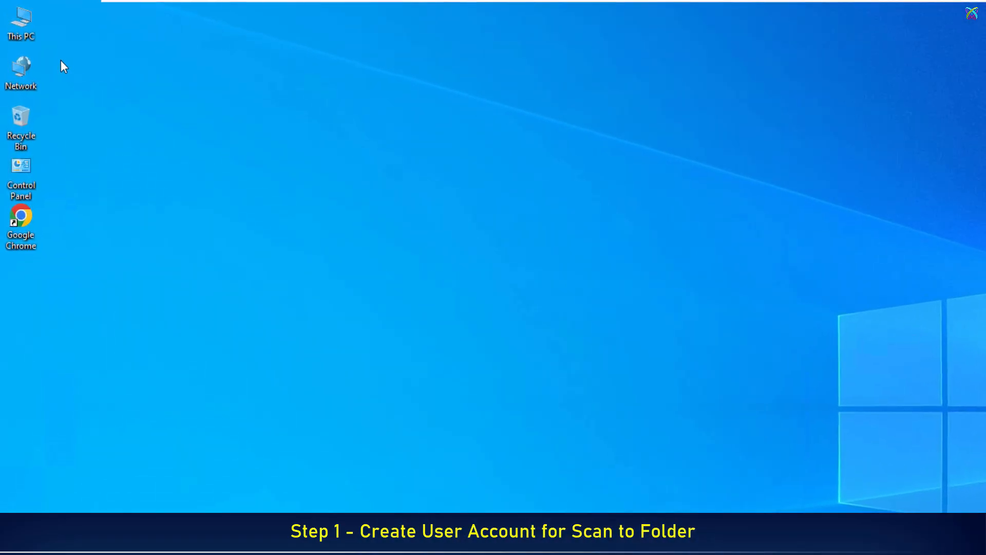
Step: Open Computer Management from This PC and show the Local Users and Groups user list
{"action": "right_click", "coordinate": [20, 19]}
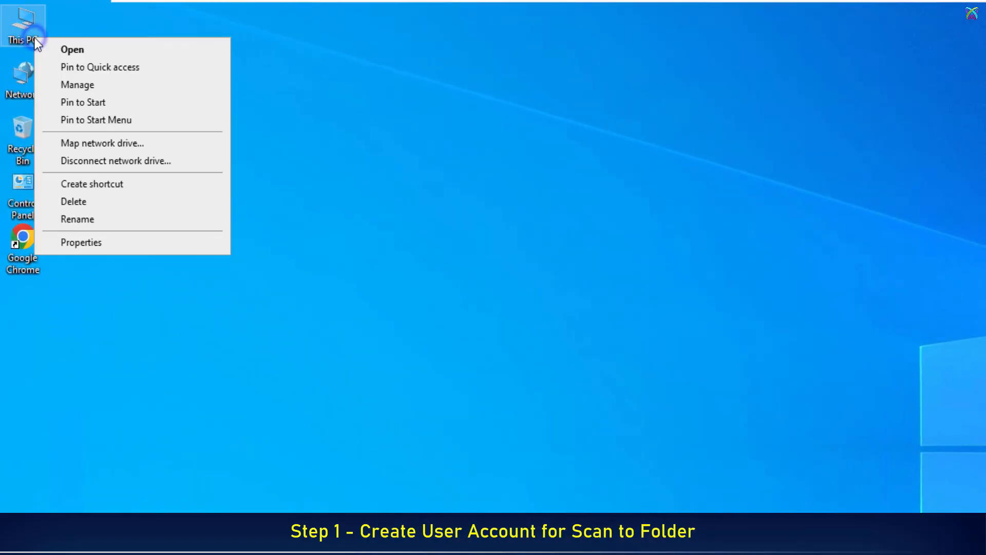
{"action": "mouse_move", "coordinate": [93, 84]}
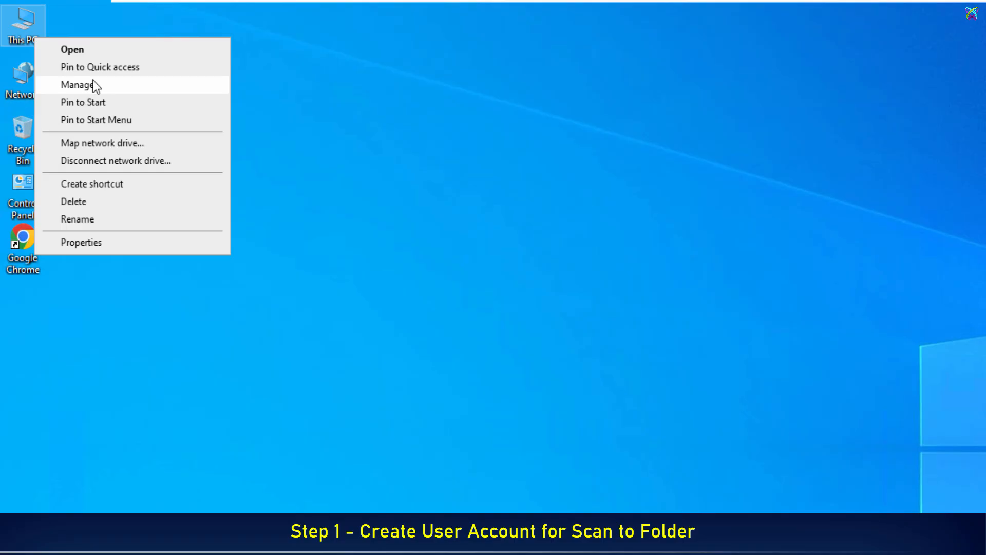
{"action": "left_click", "coordinate": [78, 85]}
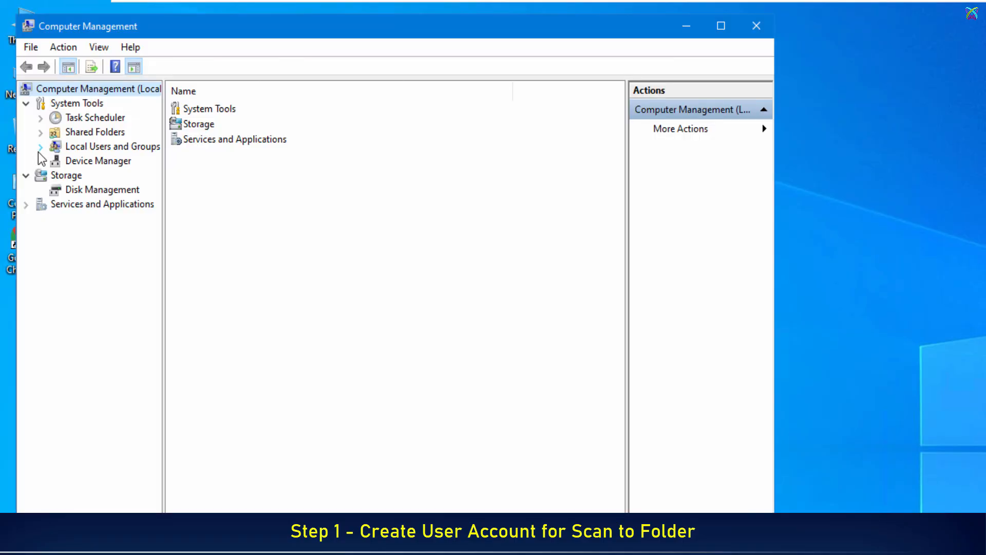
{"action": "left_click", "coordinate": [40, 146]}
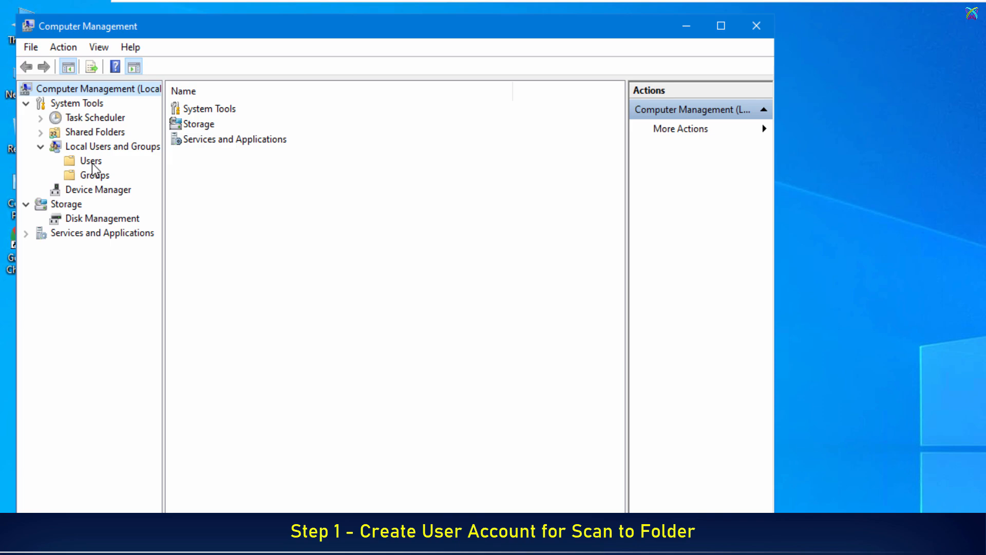
{"action": "left_click", "coordinate": [91, 161]}
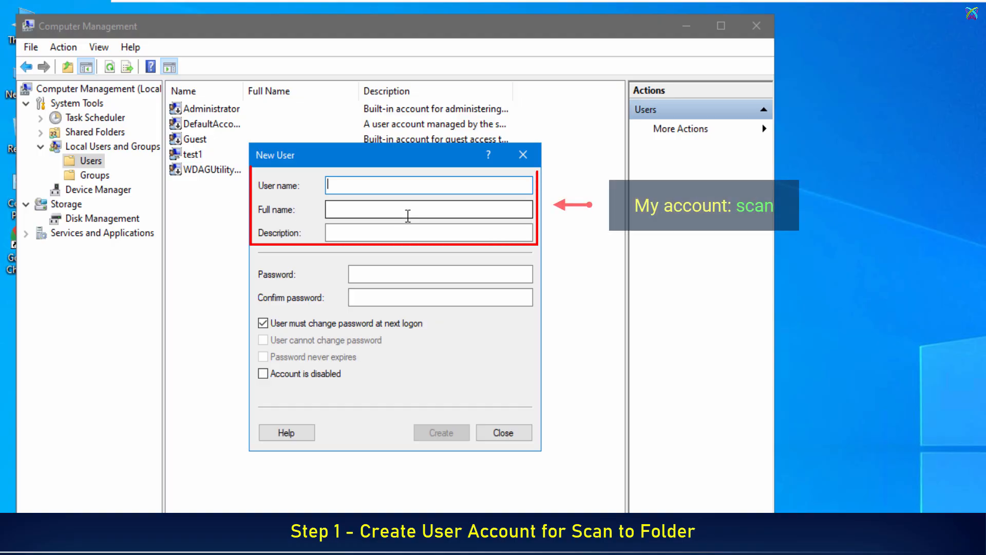
Step: Enter user name 'scan' and full name 'Scan Folder' in the New User form
{"action": "type", "text": "scan"}
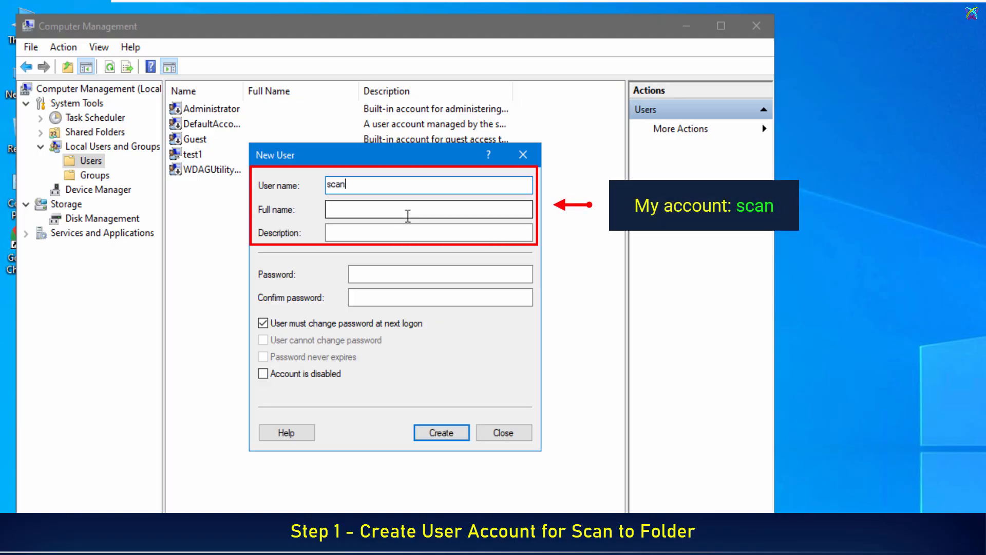
{"action": "type", "text": "S"}
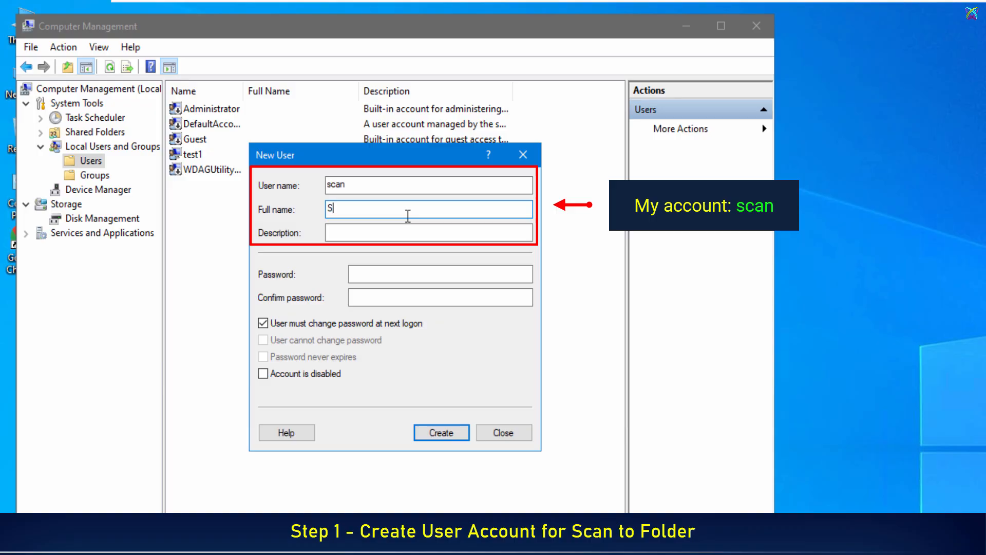
{"action": "type", "text": "can Fol"}
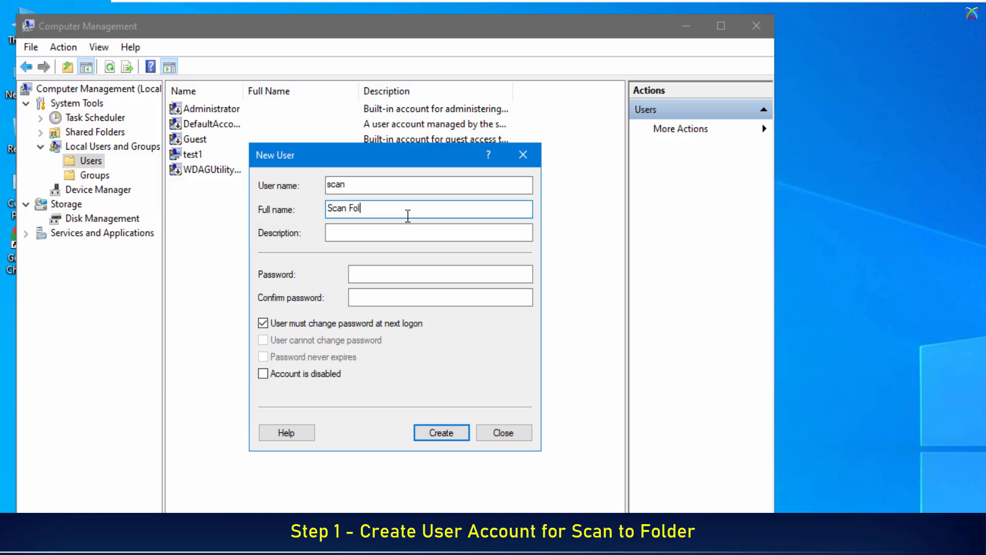
{"action": "left_click", "coordinate": [440, 273]}
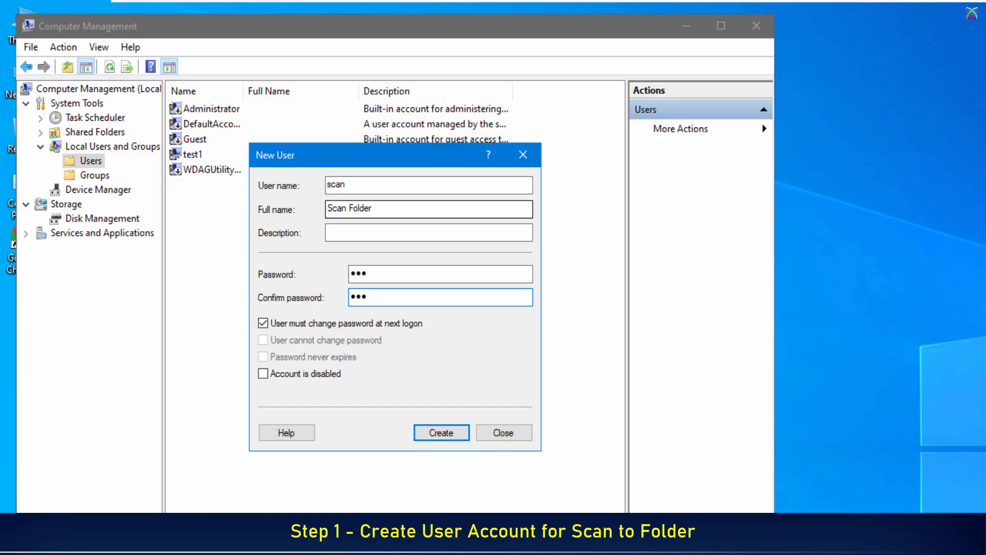
Step: Make the password unchangeable and never-expiring, create the account, and close Computer Management
{"action": "left_click", "coordinate": [263, 323]}
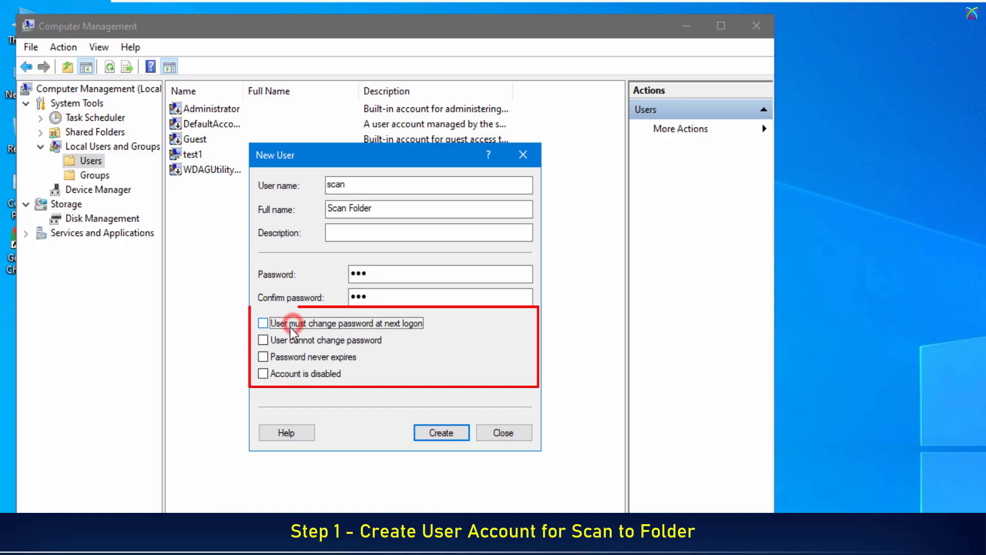
{"action": "left_click", "coordinate": [263, 339]}
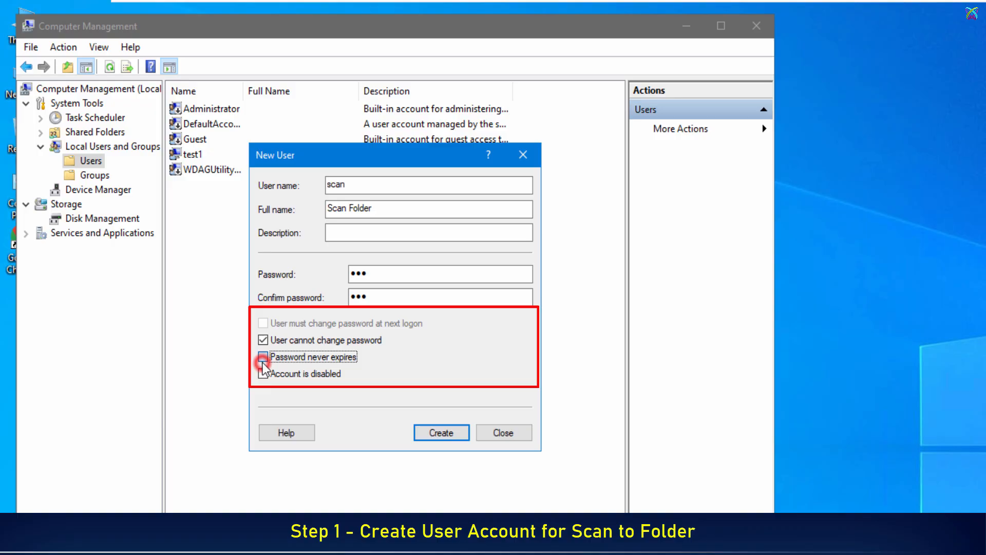
{"action": "left_click", "coordinate": [263, 357]}
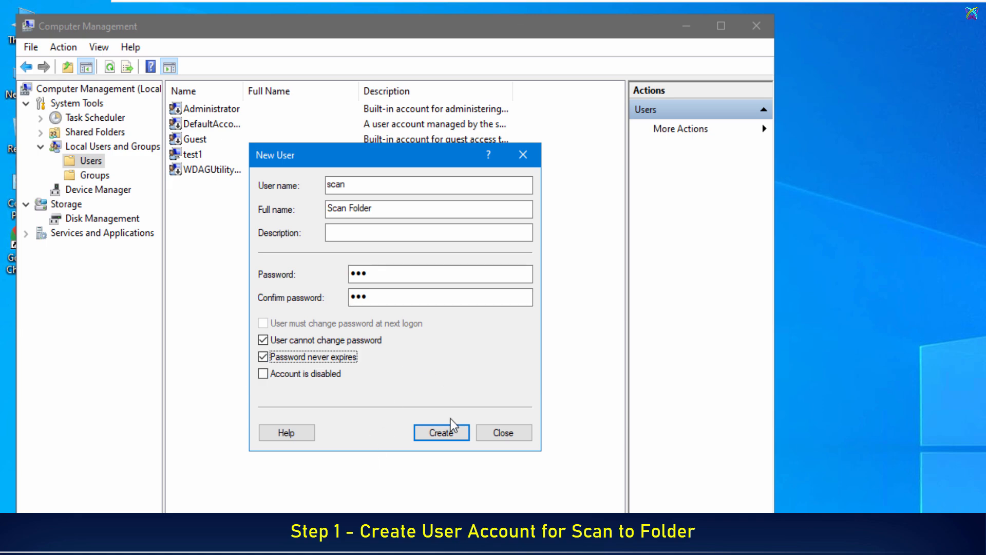
{"action": "left_click", "coordinate": [441, 432]}
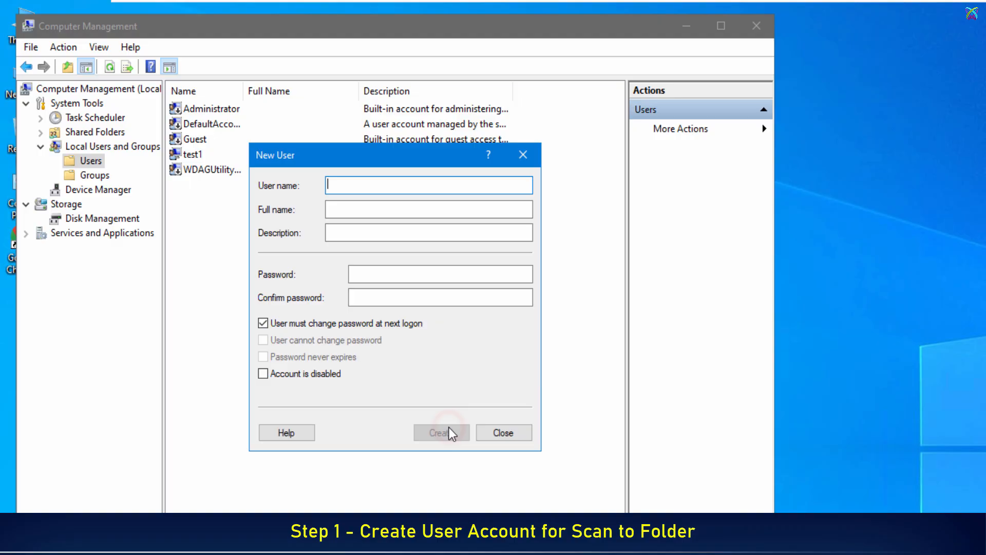
{"action": "left_click", "coordinate": [503, 432]}
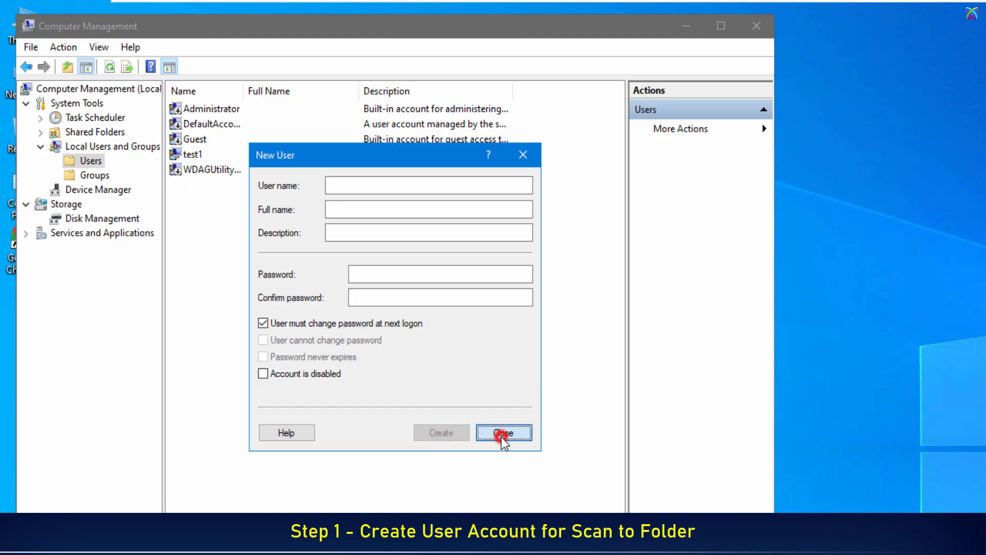
{"action": "left_click", "coordinate": [503, 433]}
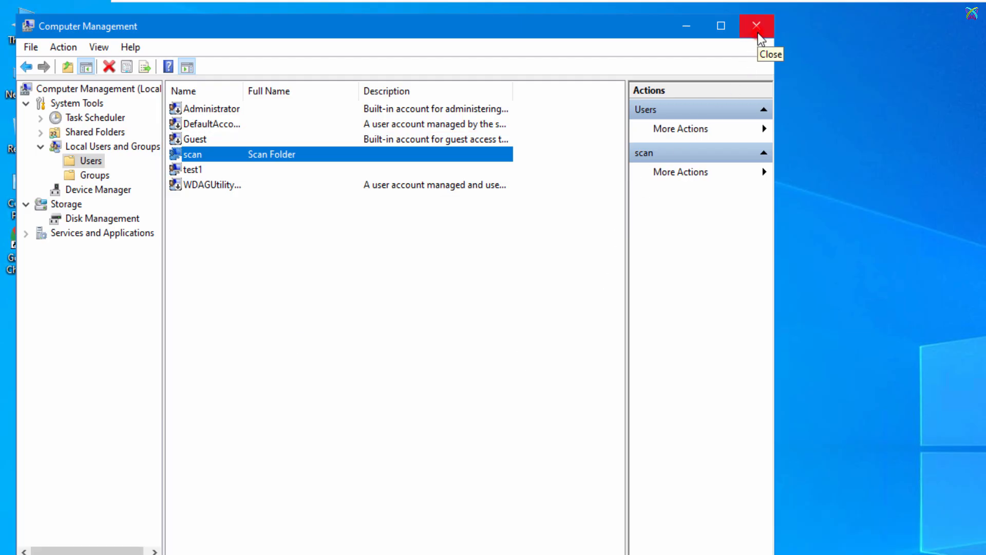
{"action": "left_click", "coordinate": [756, 26]}
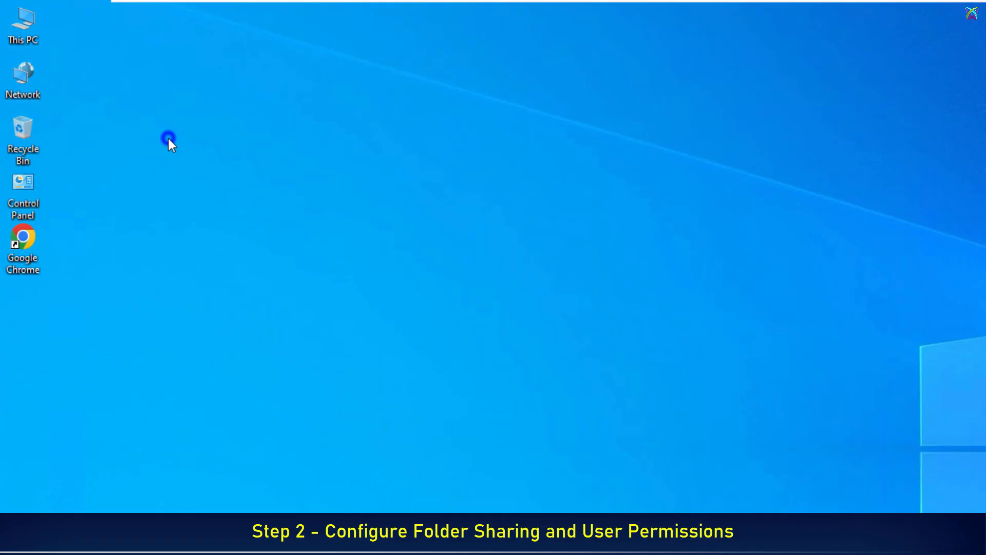
Step: Create a new desktop folder and name it SCAN
{"action": "right_click", "coordinate": [168, 140]}
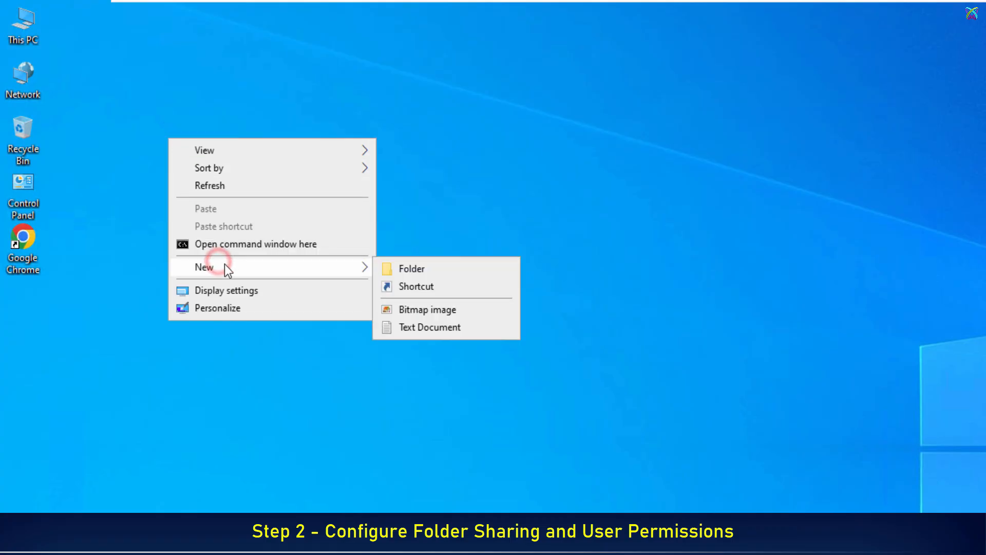
{"action": "left_click", "coordinate": [412, 268]}
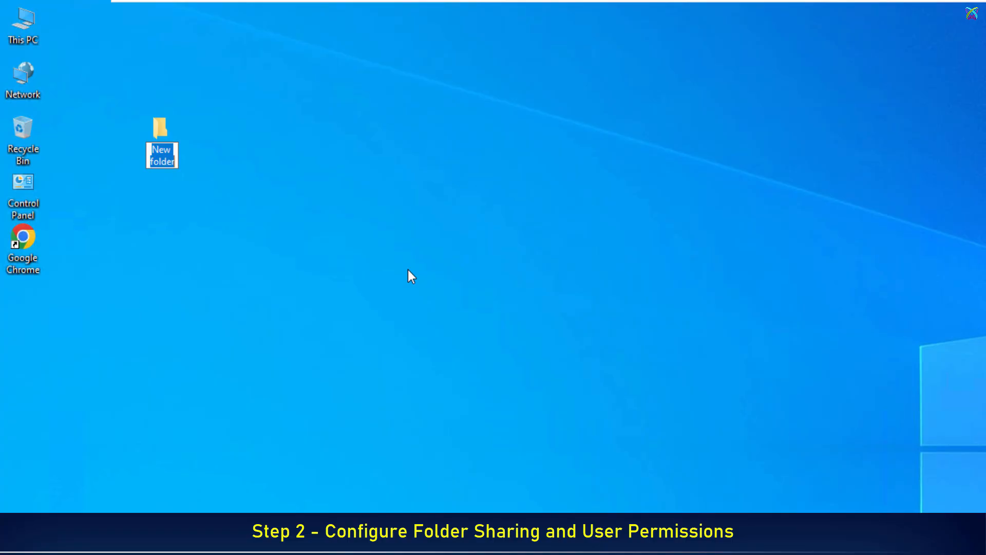
{"action": "type", "text": "S"}
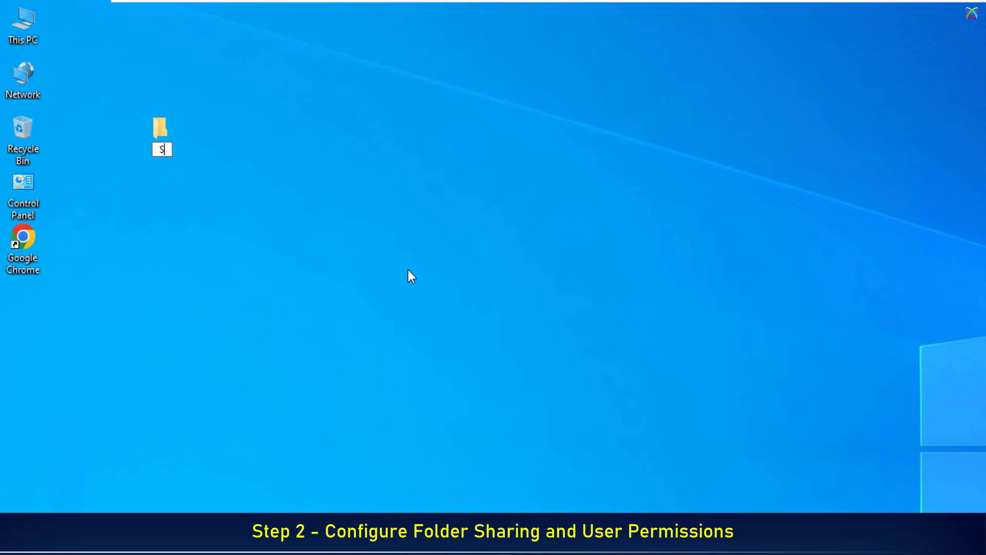
{"action": "type", "text": "CAN"}
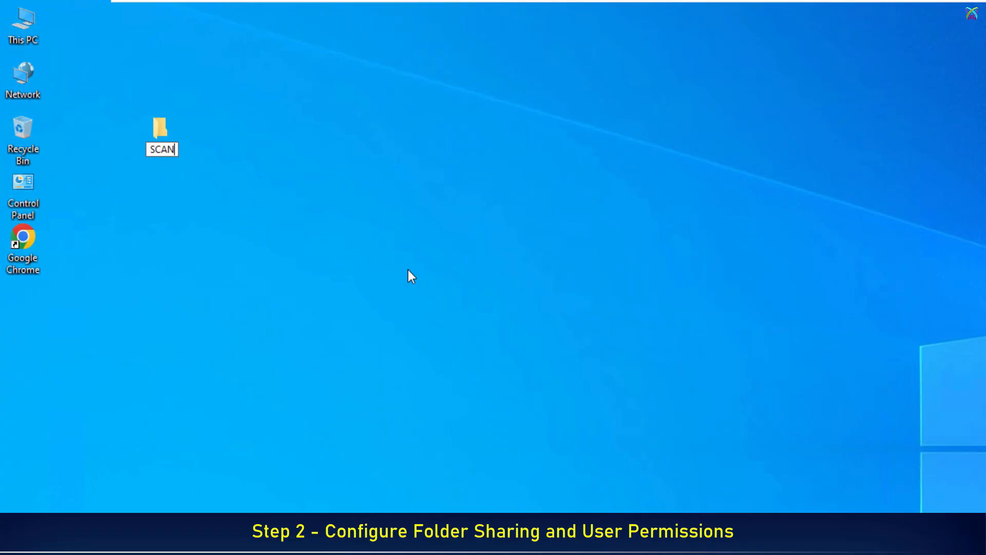
{"action": "key", "text": "enter"}
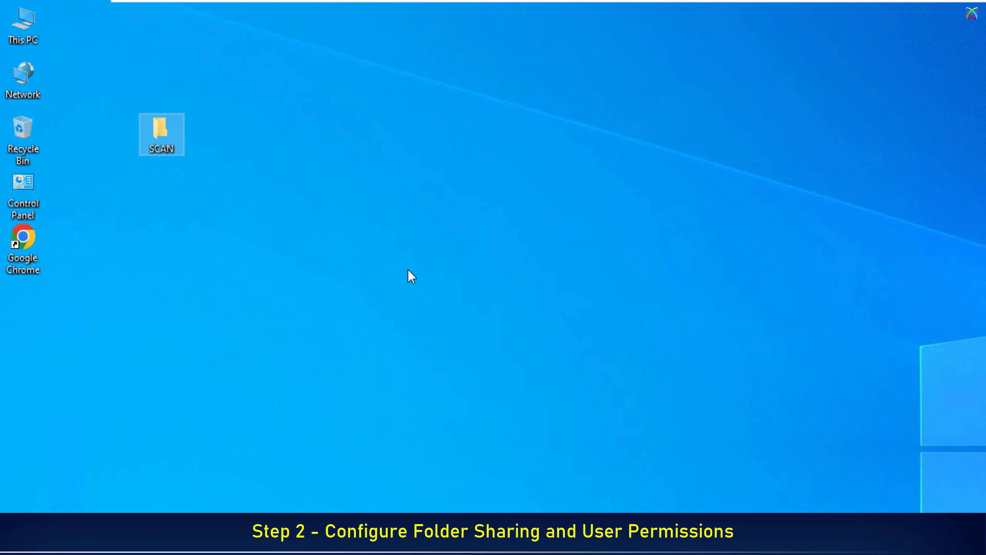
{"action": "mouse_move", "coordinate": [212, 181]}
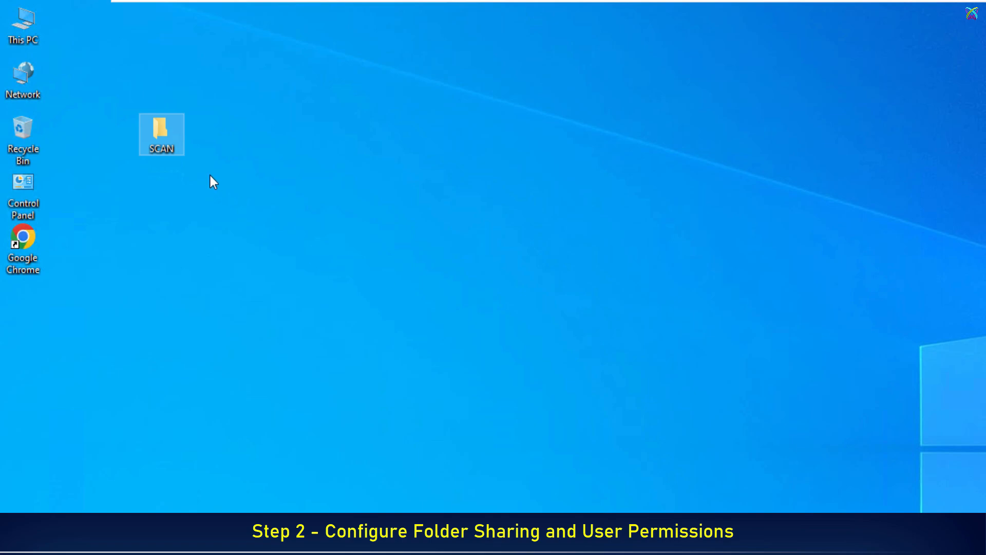
Step: Open Advanced Sharing from the Sharing tab of the SCAN folder's Properties
{"action": "right_click", "coordinate": [161, 134]}
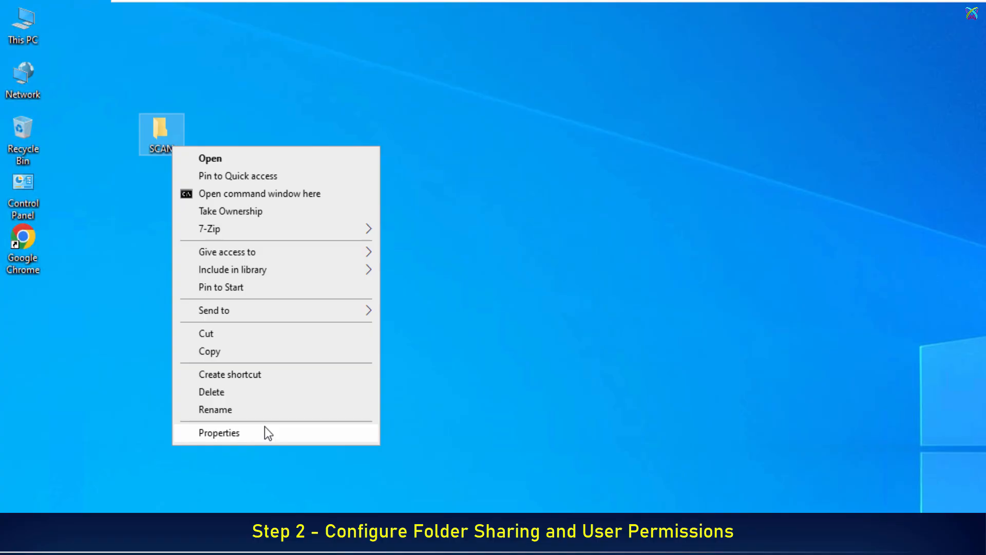
{"action": "left_click", "coordinate": [219, 432]}
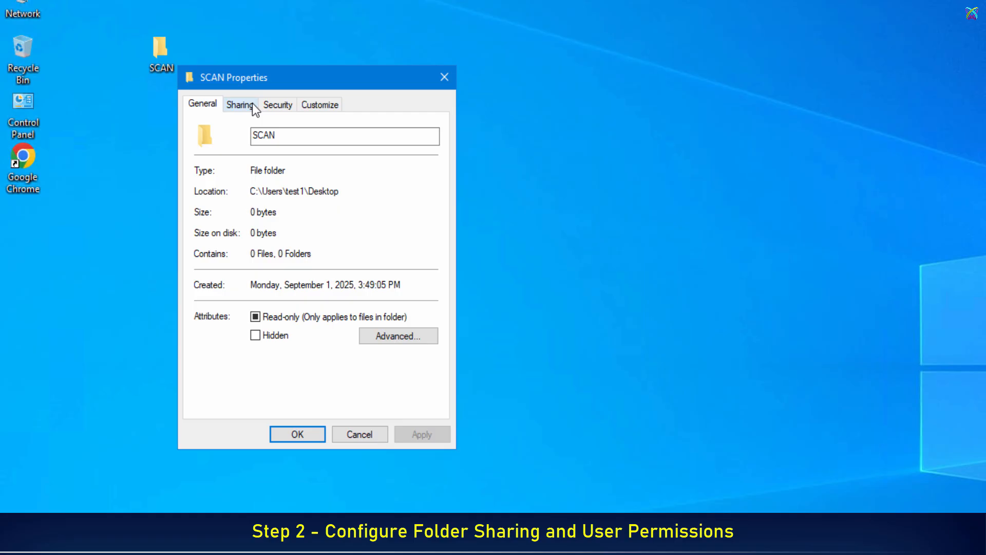
{"action": "left_click", "coordinate": [240, 104]}
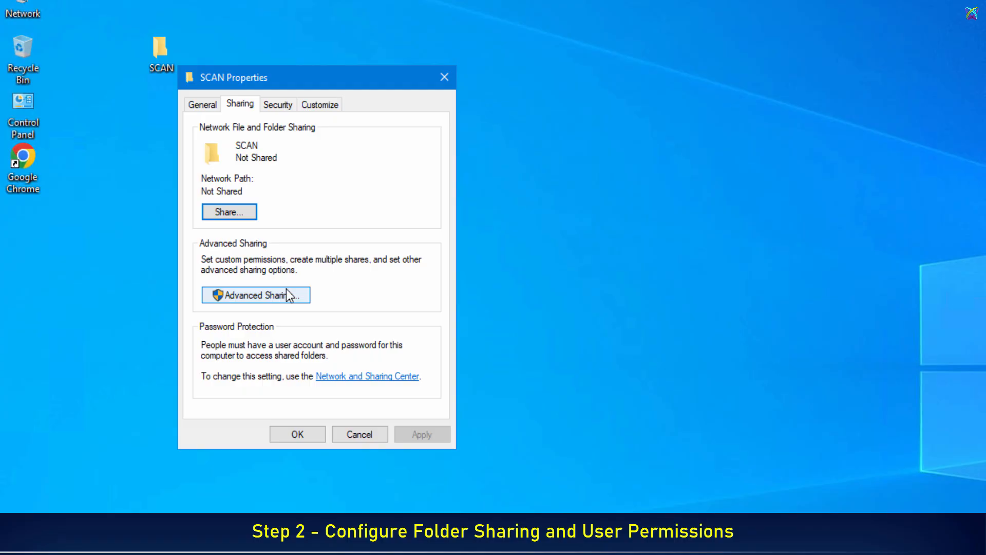
{"action": "left_click", "coordinate": [255, 295]}
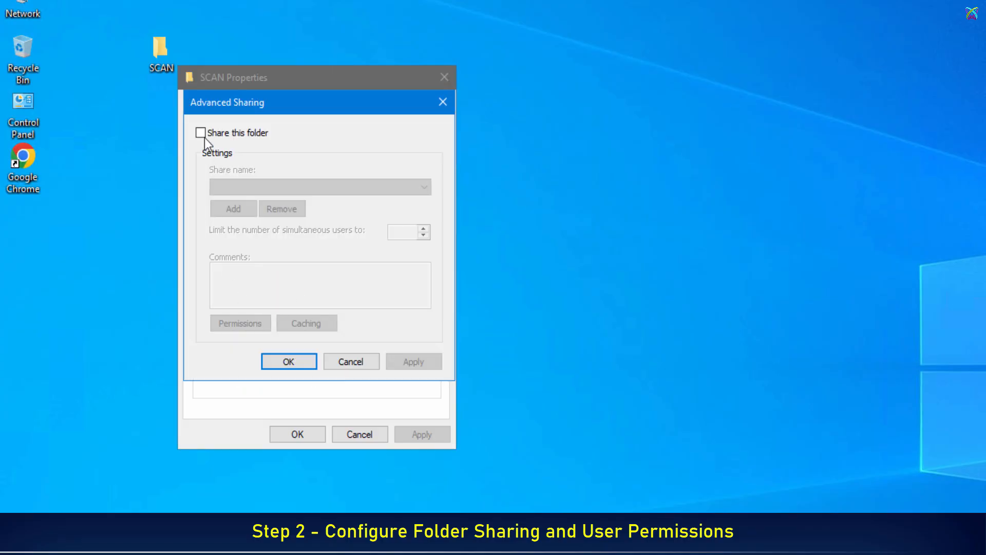
Step: Turn on sharing for SCAN and grant Everyone Change permission on the share
{"action": "left_click", "coordinate": [199, 132]}
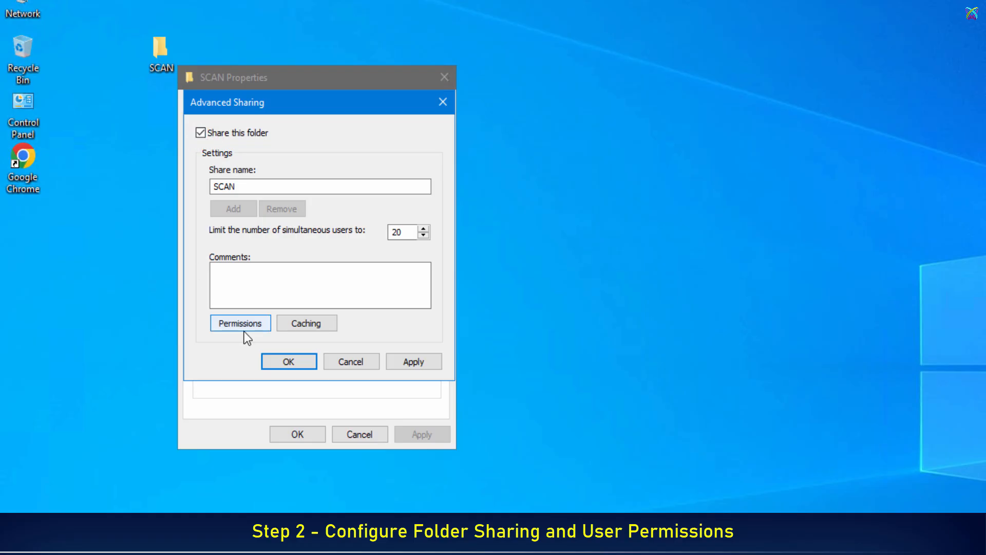
{"action": "left_click", "coordinate": [239, 322]}
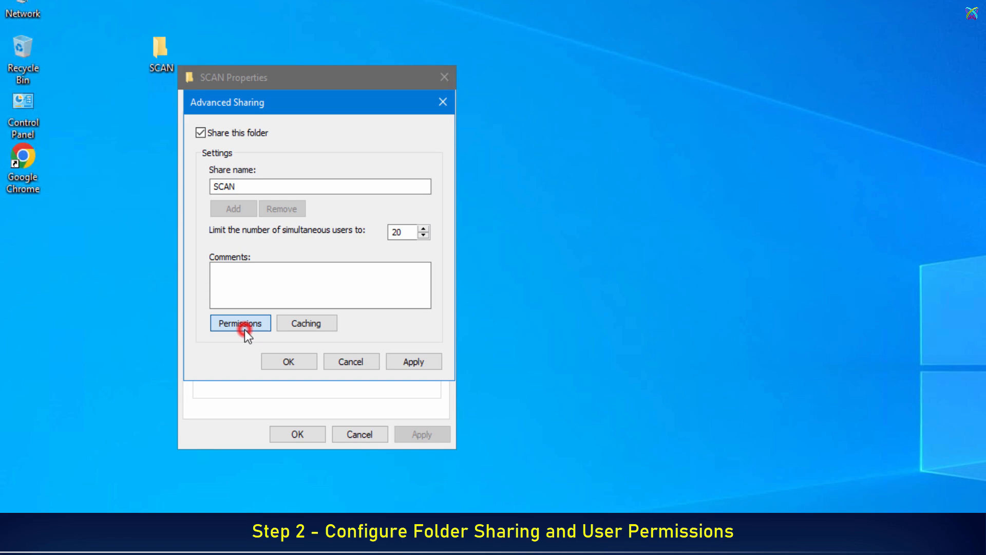
{"action": "left_click", "coordinate": [240, 323]}
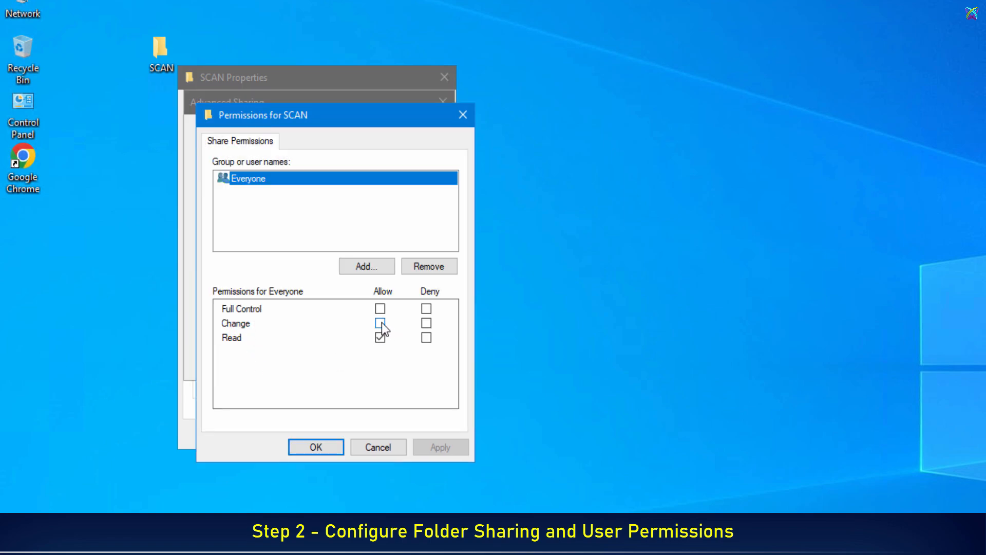
{"action": "left_click", "coordinate": [380, 323]}
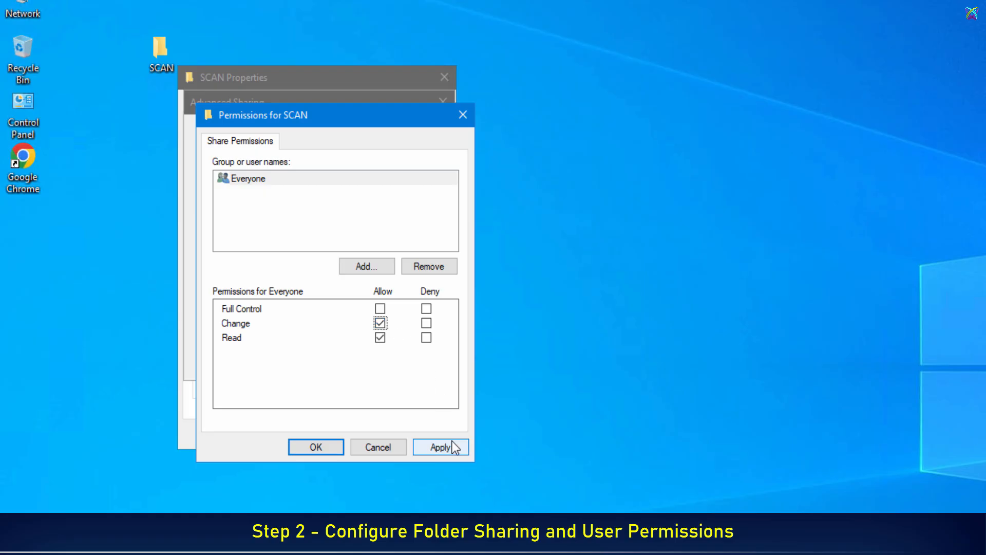
{"action": "left_click", "coordinate": [441, 446]}
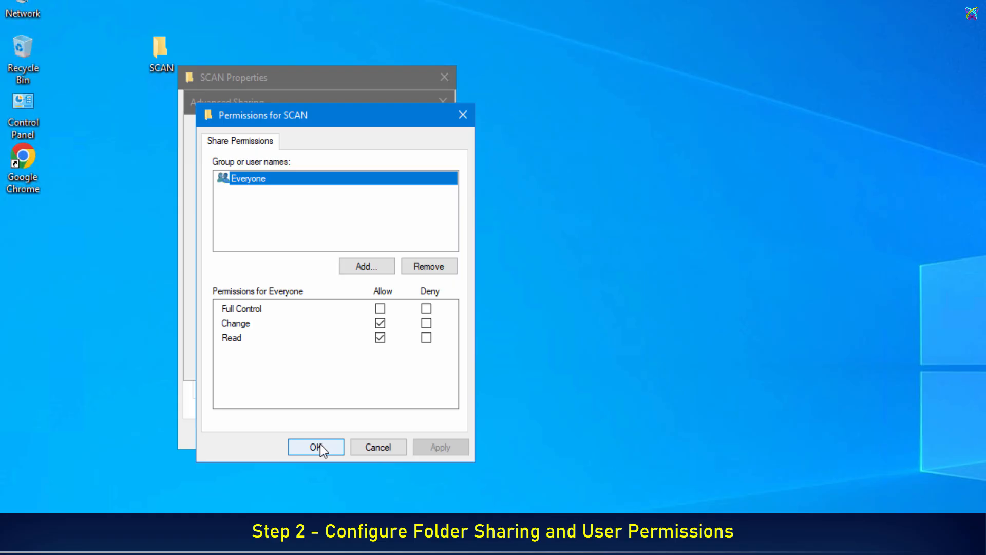
{"action": "left_click", "coordinate": [316, 447]}
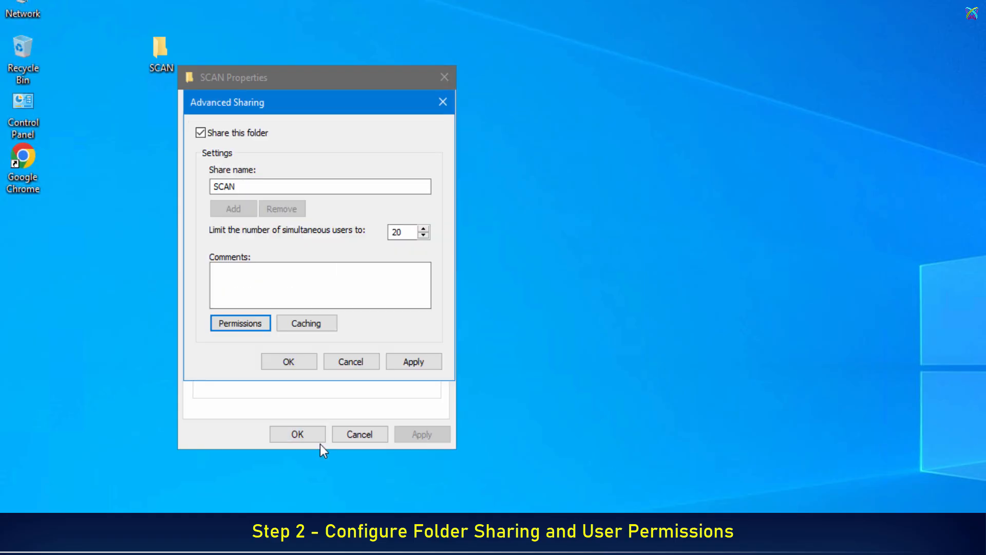
{"action": "left_click", "coordinate": [413, 361]}
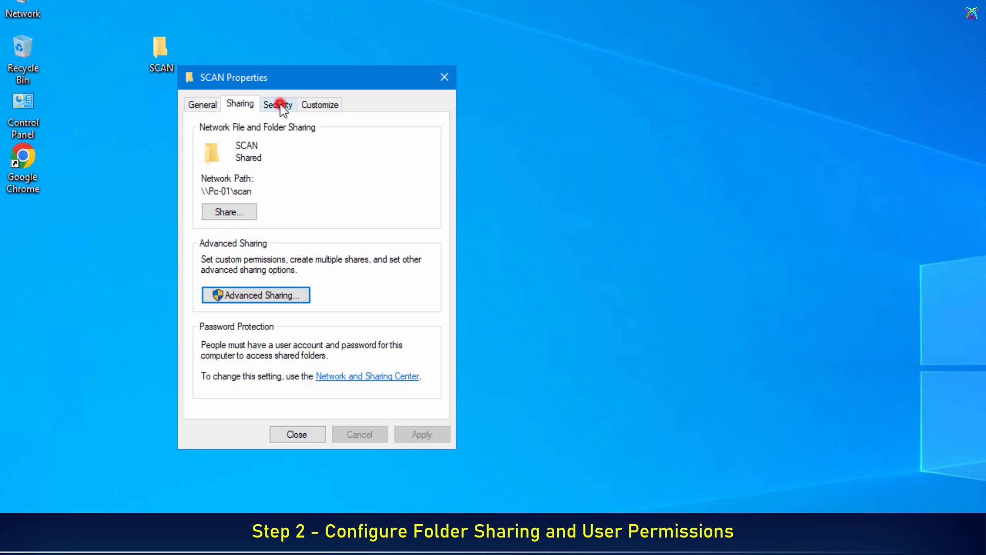
Step: Add the 'scan' user to the SCAN folder's security permissions list
{"action": "left_click", "coordinate": [277, 104]}
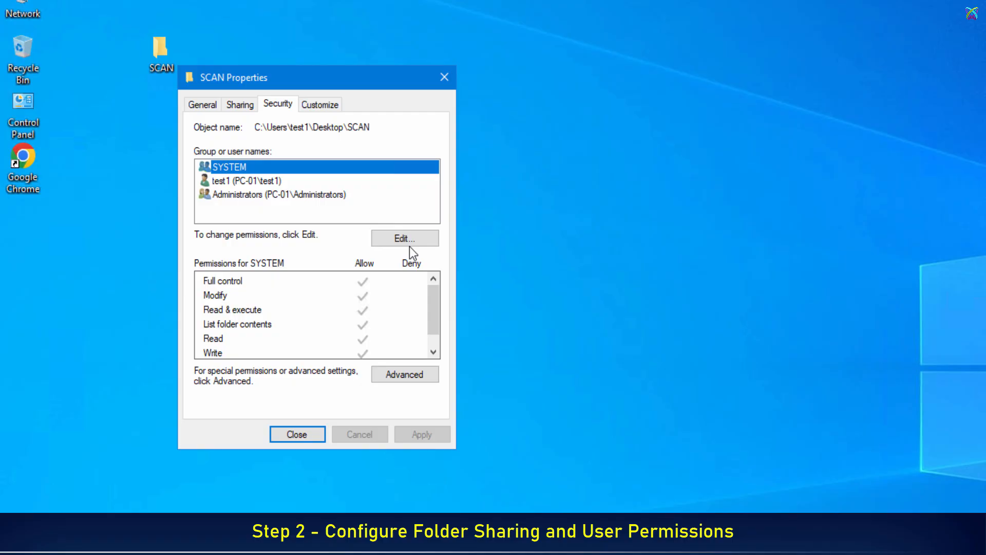
{"action": "left_click", "coordinate": [404, 238]}
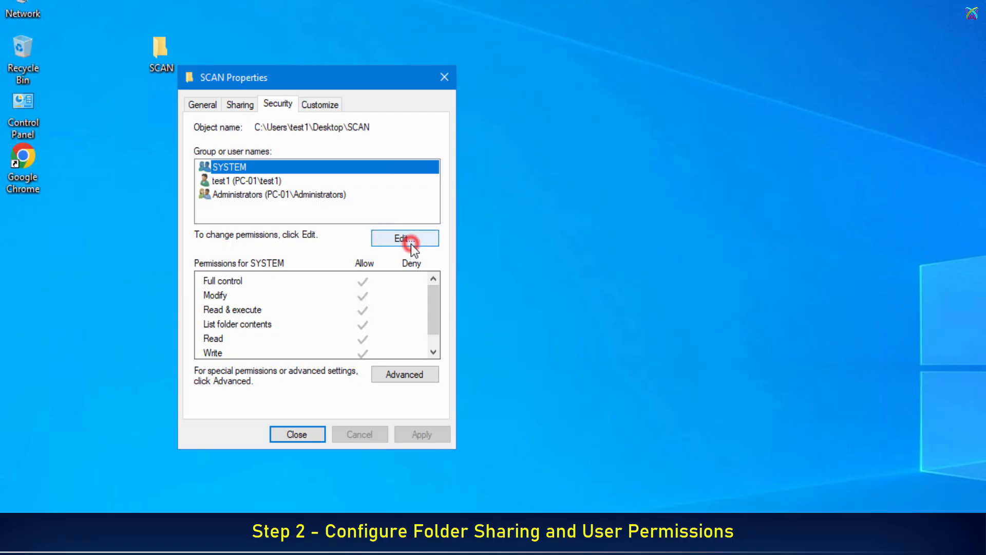
{"action": "left_click", "coordinate": [405, 238]}
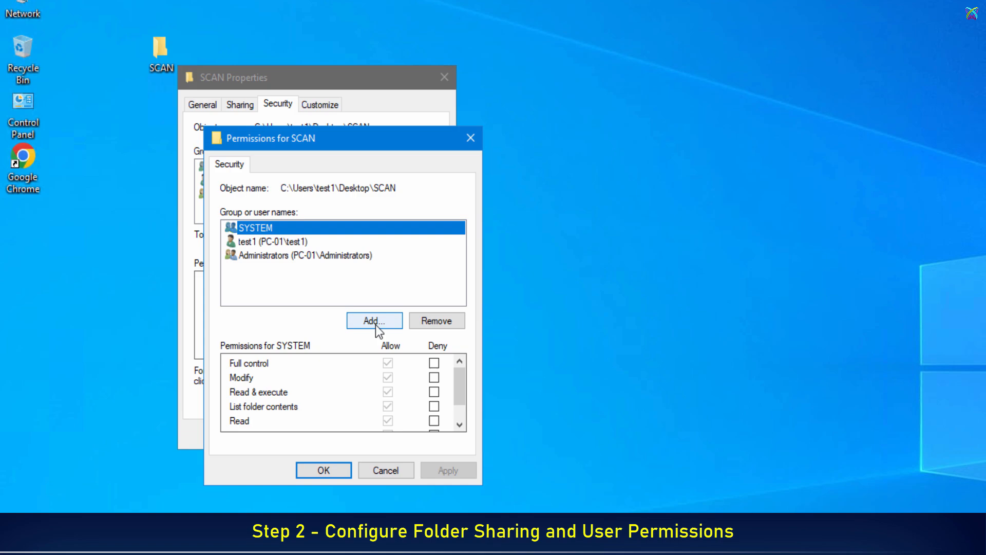
{"action": "left_click", "coordinate": [373, 320]}
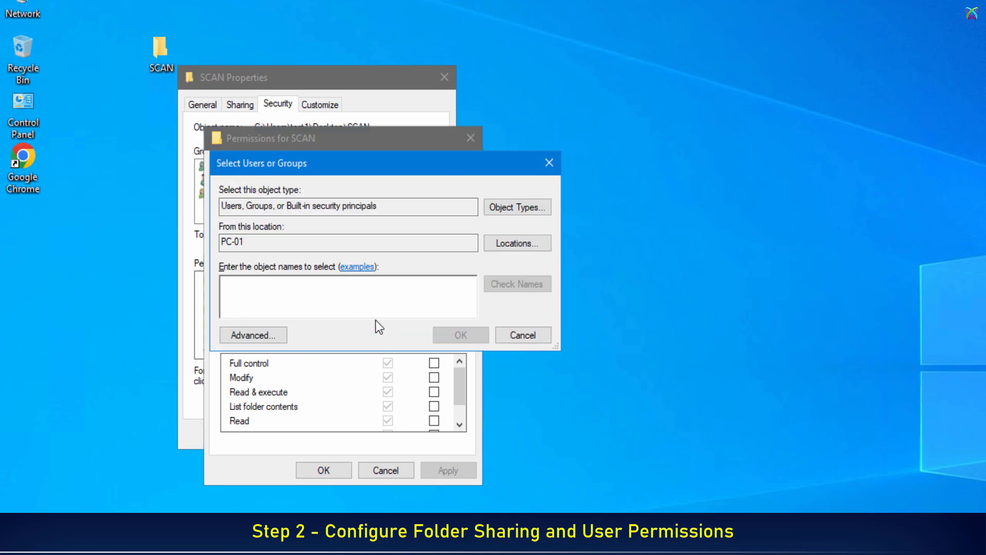
{"action": "type", "text": "scan"}
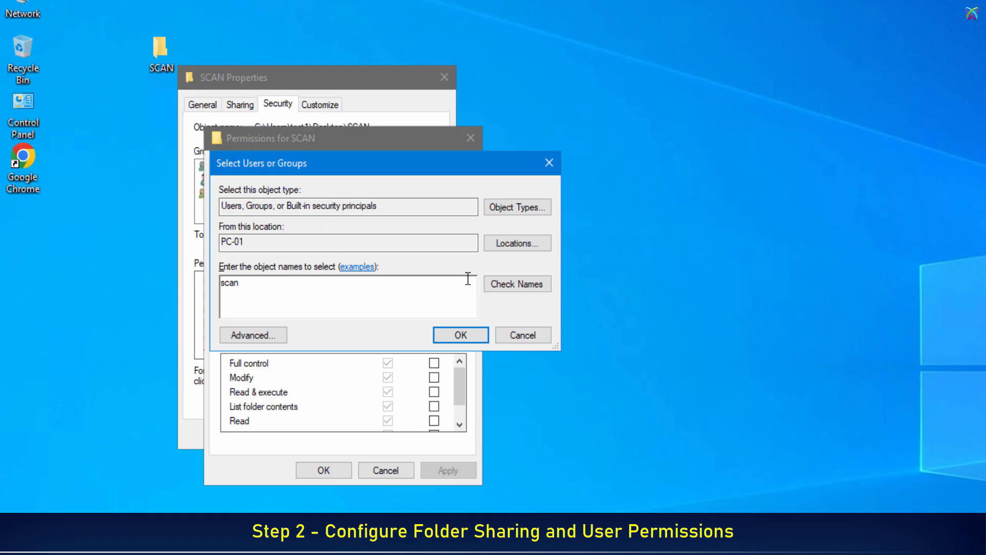
{"action": "left_click", "coordinate": [517, 284]}
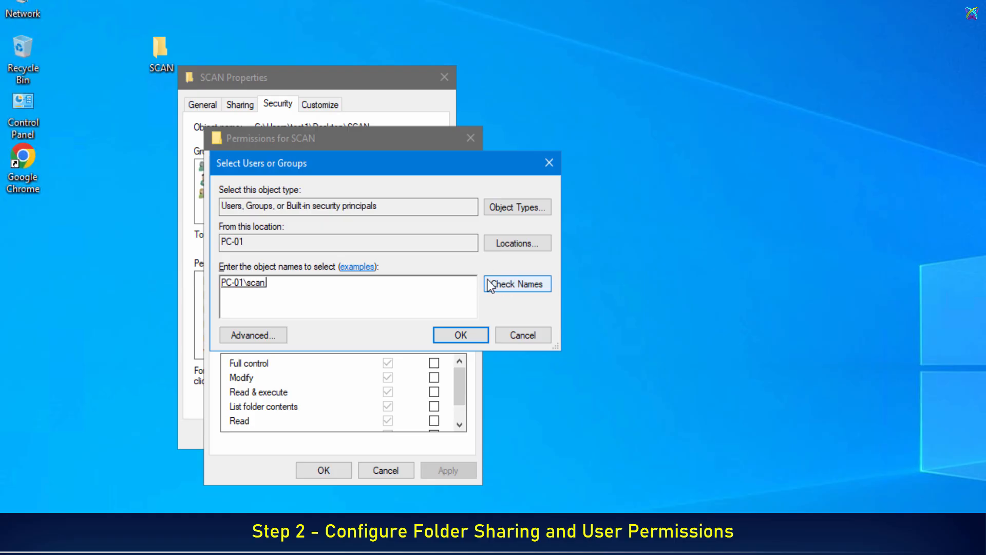
{"action": "left_click", "coordinate": [460, 334]}
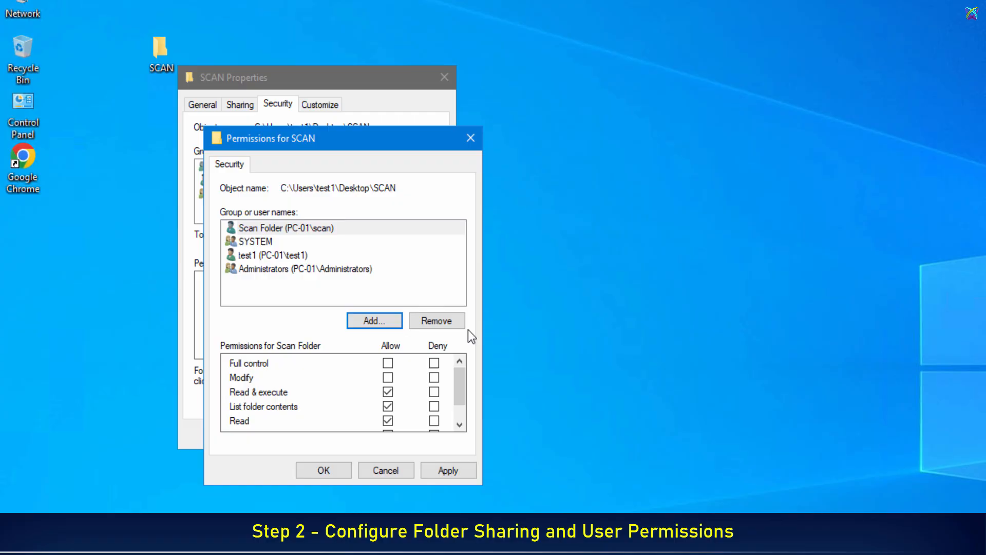
Step: Allow Modify for Scan Folder, apply, and close the folder properties
{"action": "left_click", "coordinate": [286, 228]}
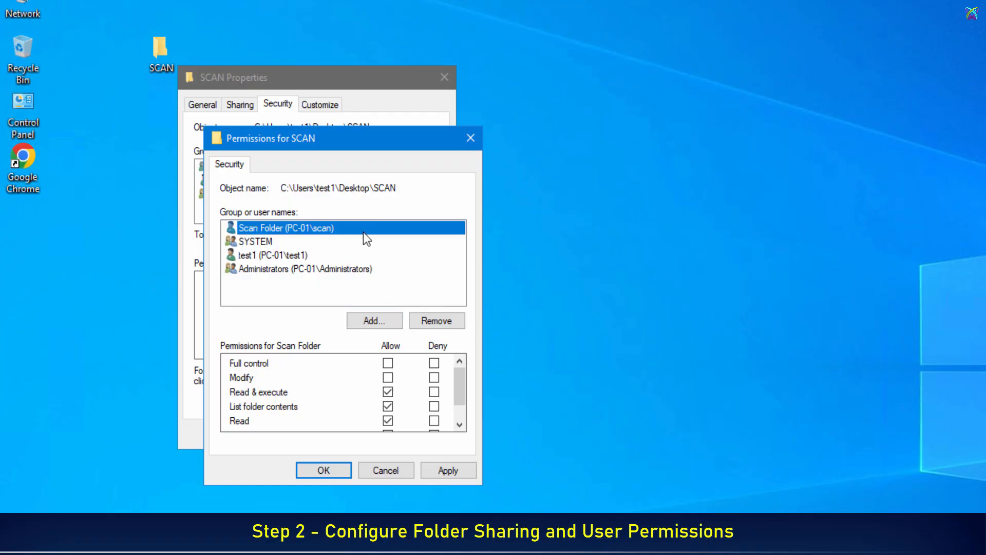
{"action": "left_click", "coordinate": [388, 377]}
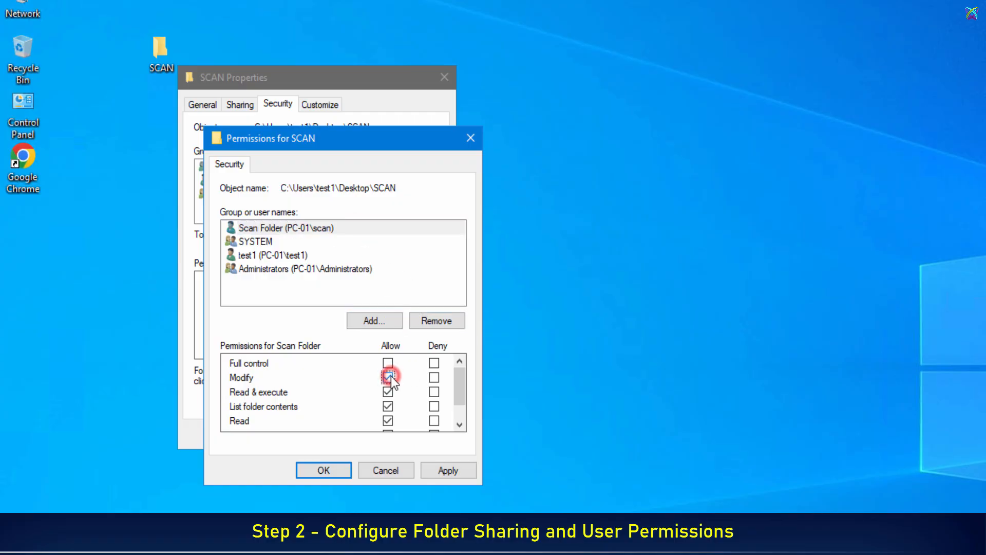
{"action": "left_click", "coordinate": [388, 377]}
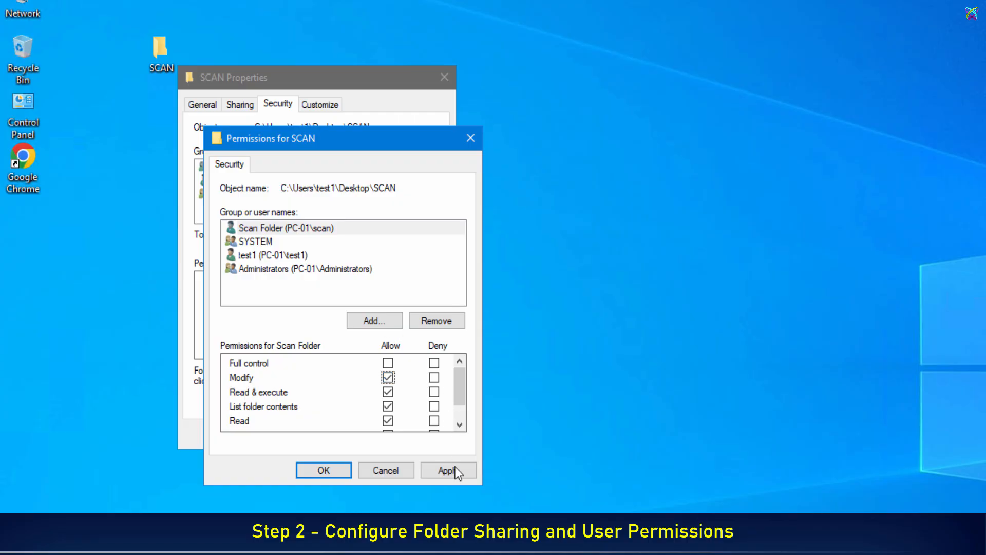
{"action": "left_click", "coordinate": [448, 470]}
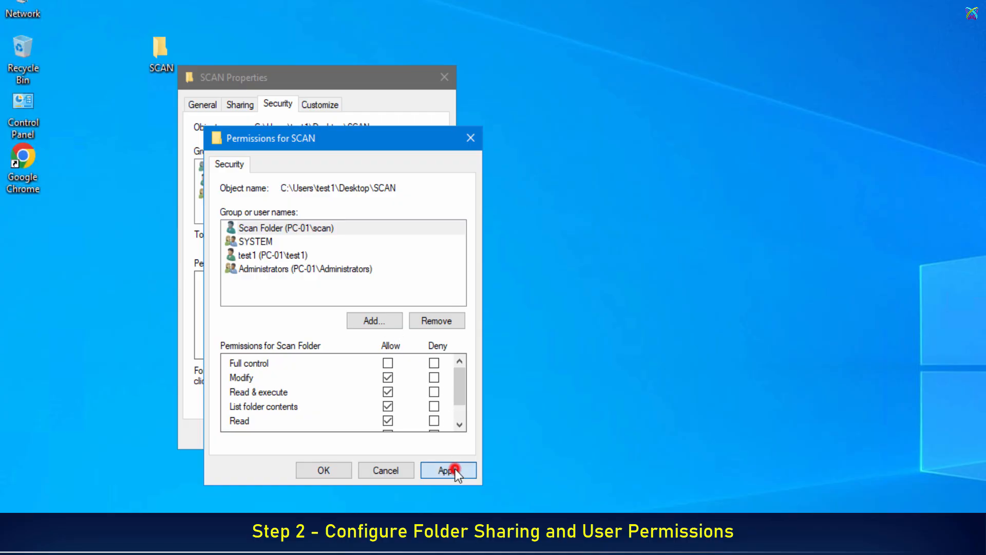
{"action": "left_click", "coordinate": [448, 470]}
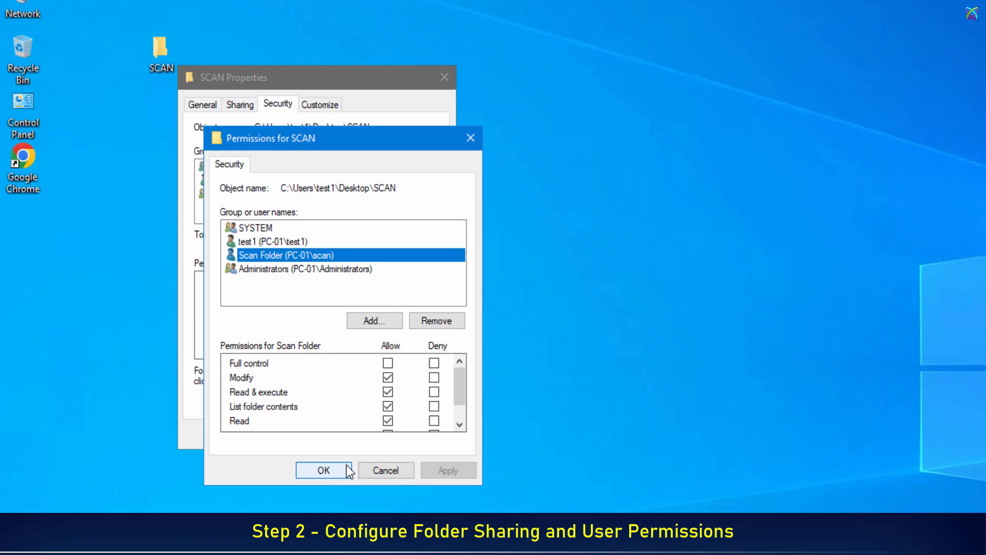
{"action": "left_click", "coordinate": [323, 469]}
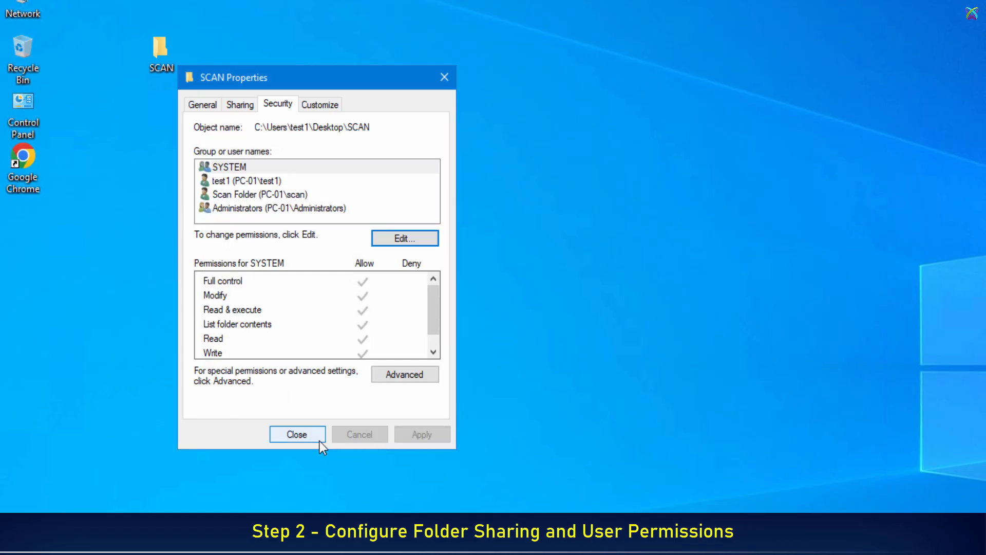
{"action": "left_click", "coordinate": [297, 434]}
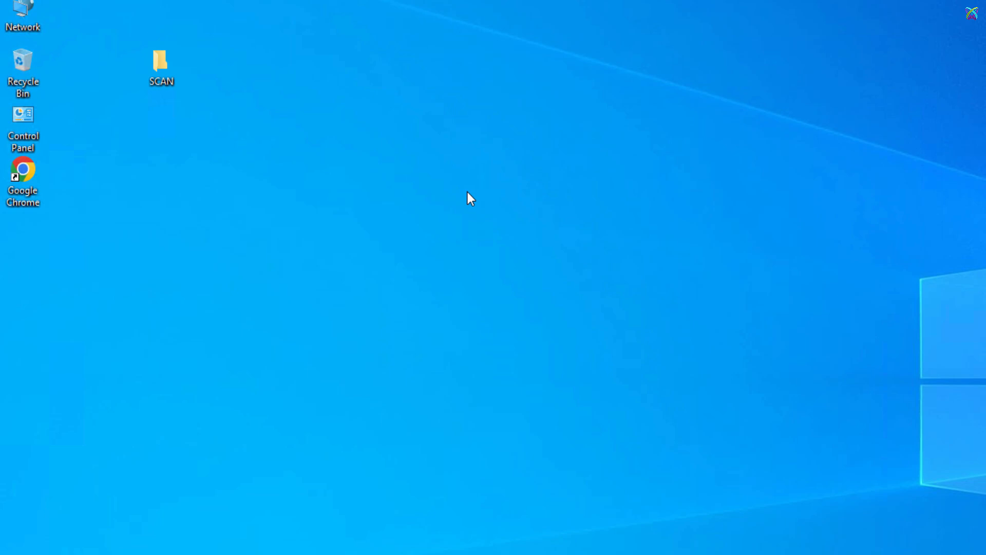
Step: Open Control Panel's Network and Sharing Center and view the adapter connections
{"action": "right_click", "coordinate": [23, 188]}
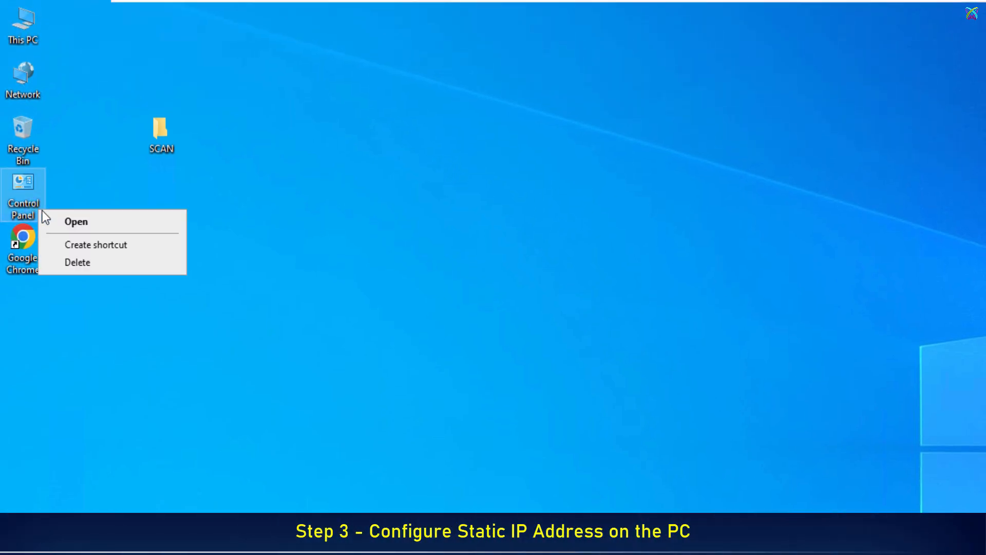
{"action": "left_click", "coordinate": [76, 221]}
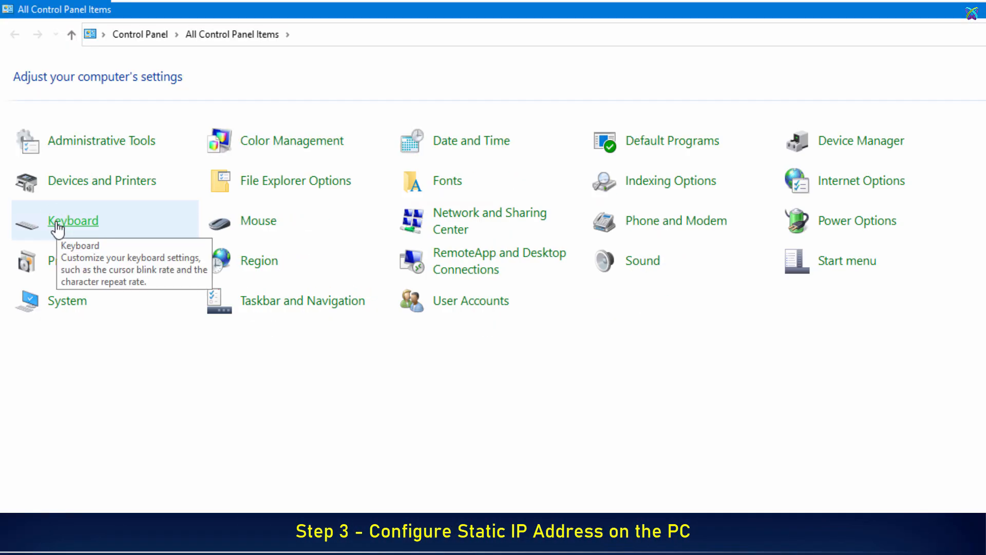
{"action": "mouse_move", "coordinate": [535, 216]}
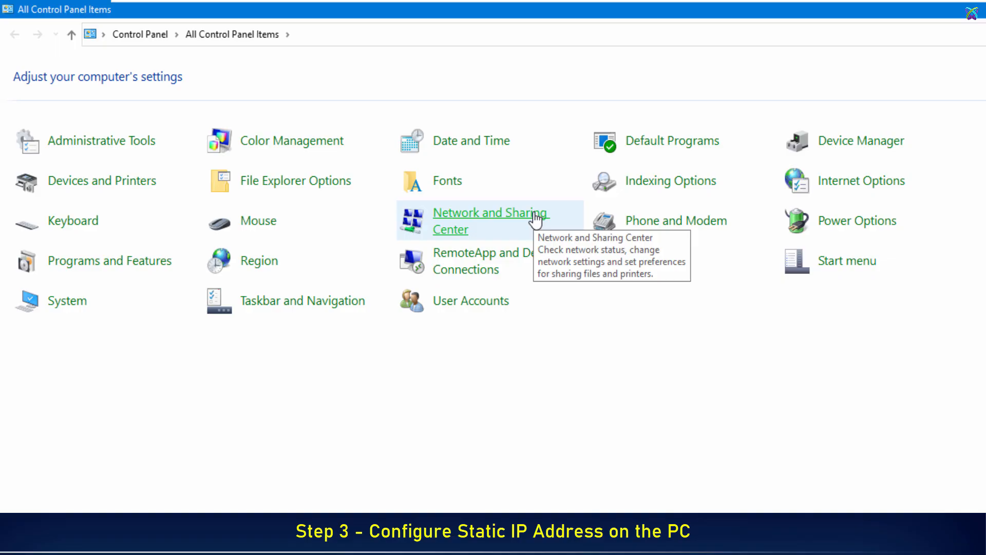
{"action": "left_click", "coordinate": [490, 213]}
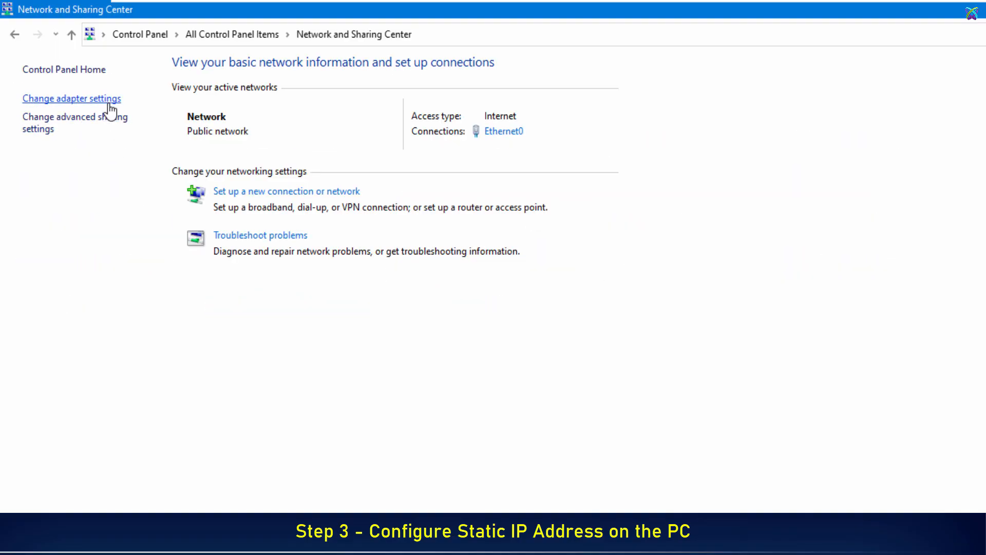
{"action": "left_click", "coordinate": [71, 98]}
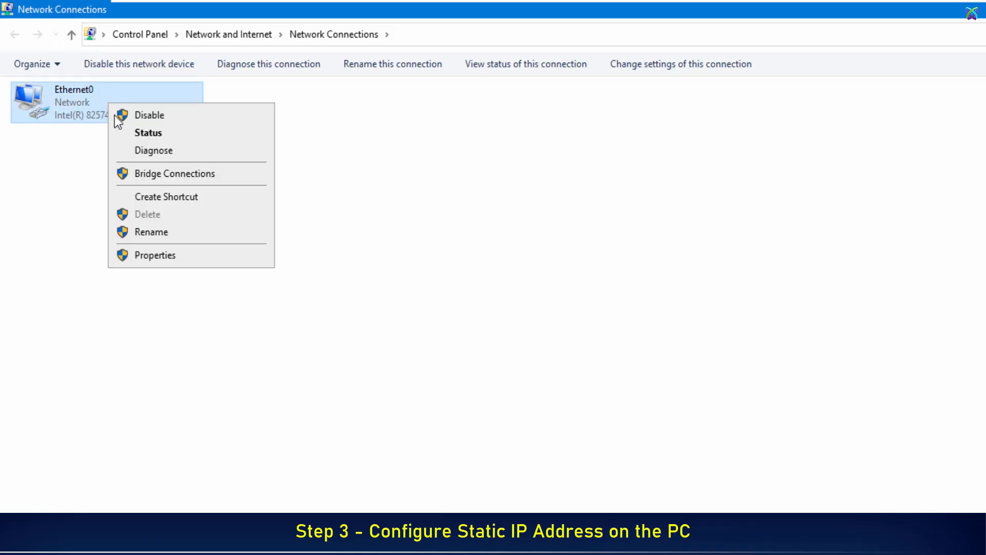
Step: Set Ethernet0 IPv4 to 52.213.4.252, gateway 52.213.4.1, DNS 8.8.8.8/8.8.4.4, and close
{"action": "left_click", "coordinate": [155, 255]}
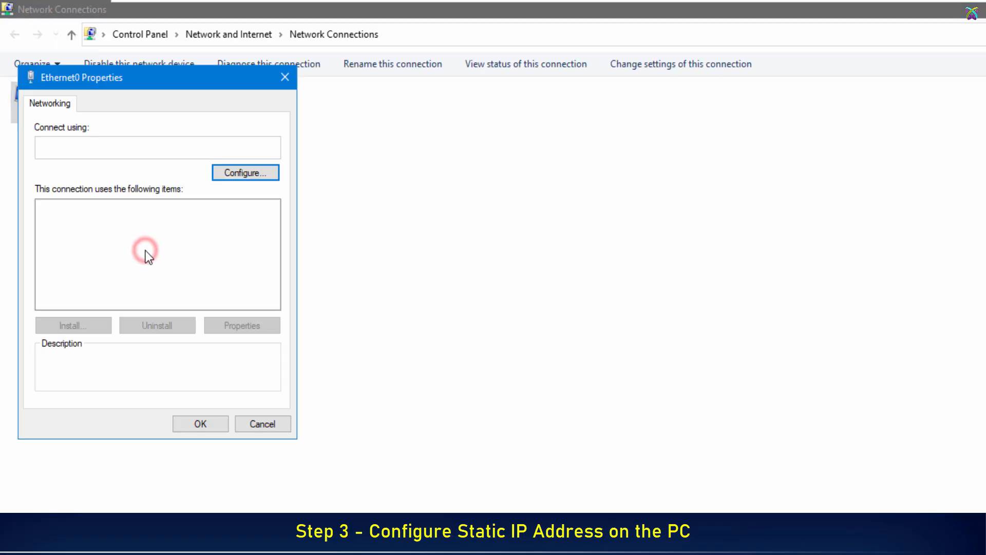
{"action": "left_click", "coordinate": [124, 234]}
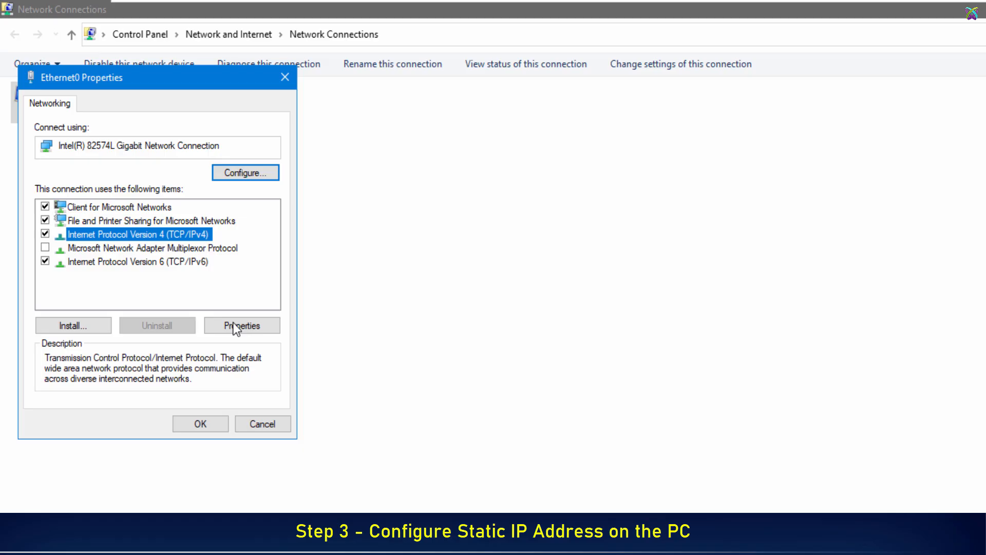
{"action": "left_click", "coordinate": [241, 325]}
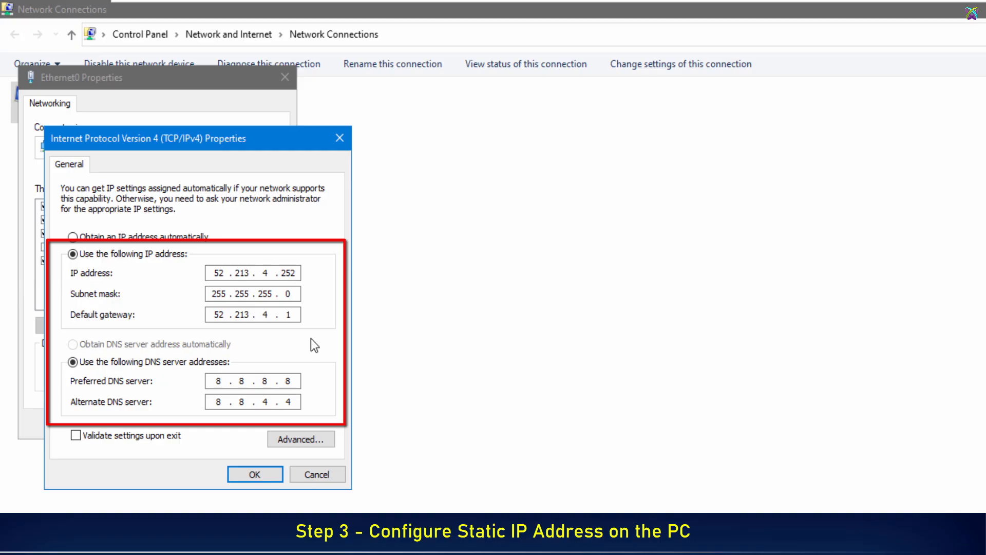
{"action": "left_click", "coordinate": [255, 473]}
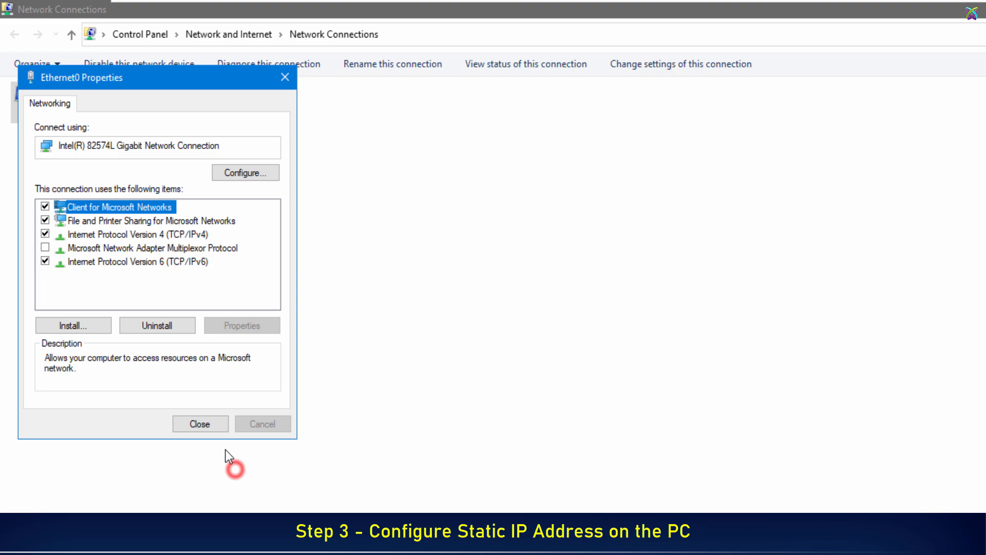
{"action": "left_click", "coordinate": [199, 424]}
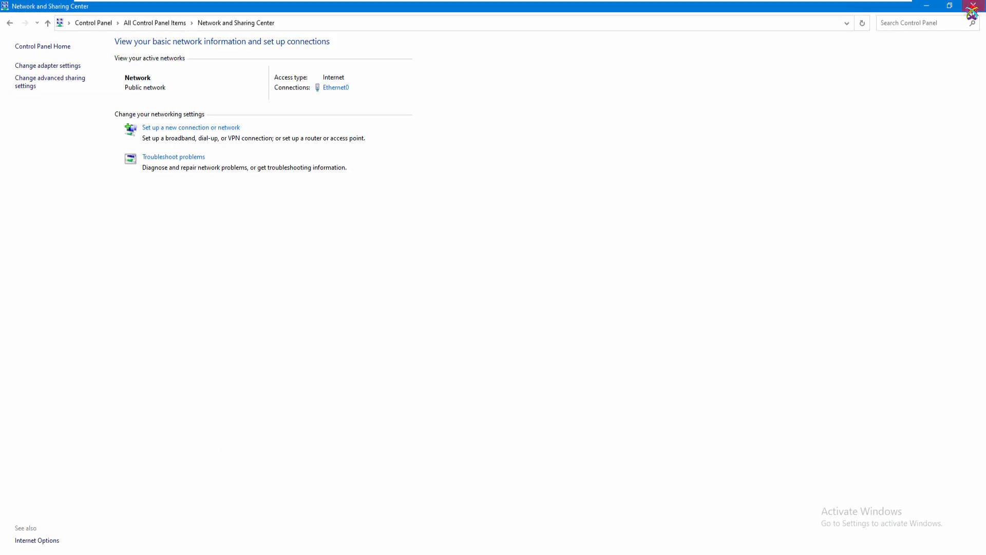
{"action": "left_click", "coordinate": [974, 5]}
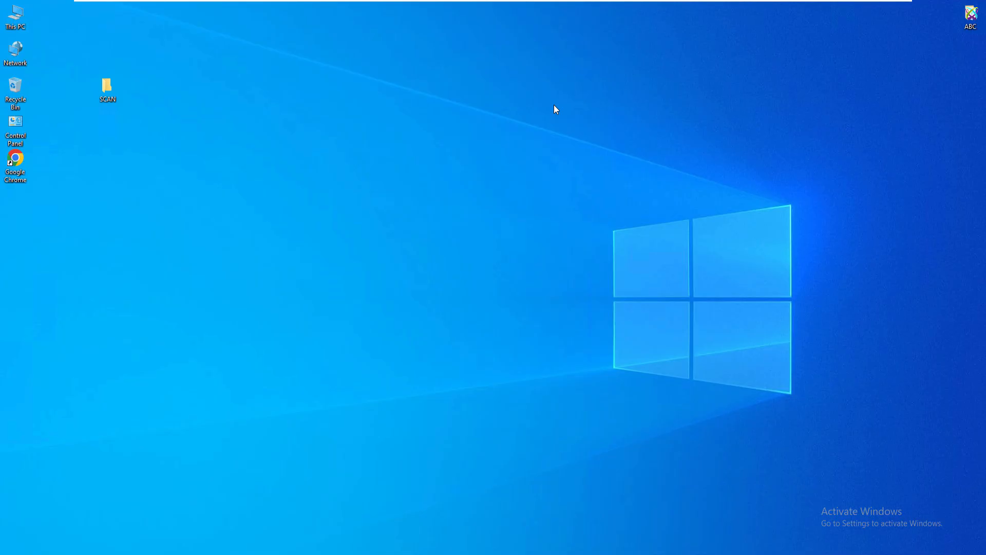
Step: Run \\52.213.4.252 and open its shared scan folder in File Explorer
{"action": "key", "text": "Win+r"}
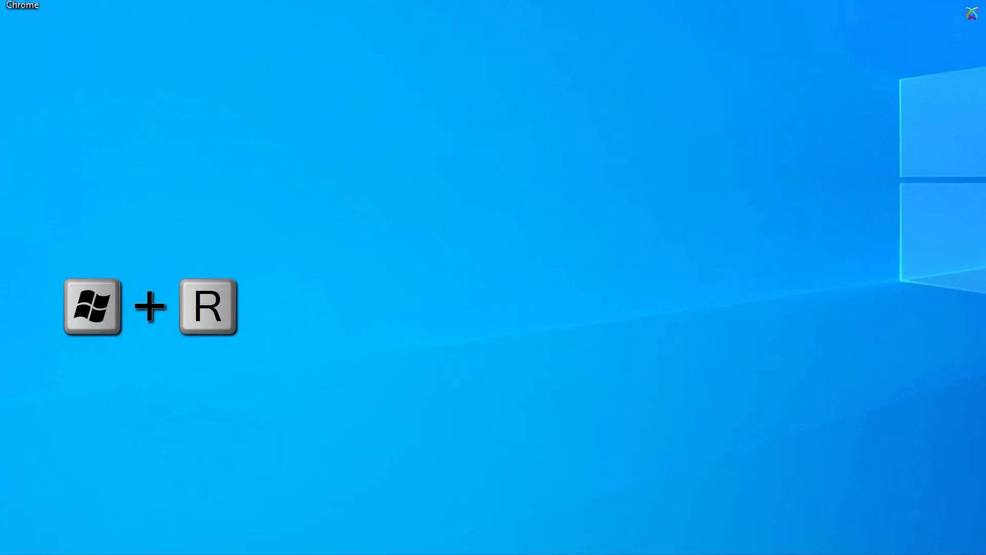
{"action": "key", "text": "Win+r"}
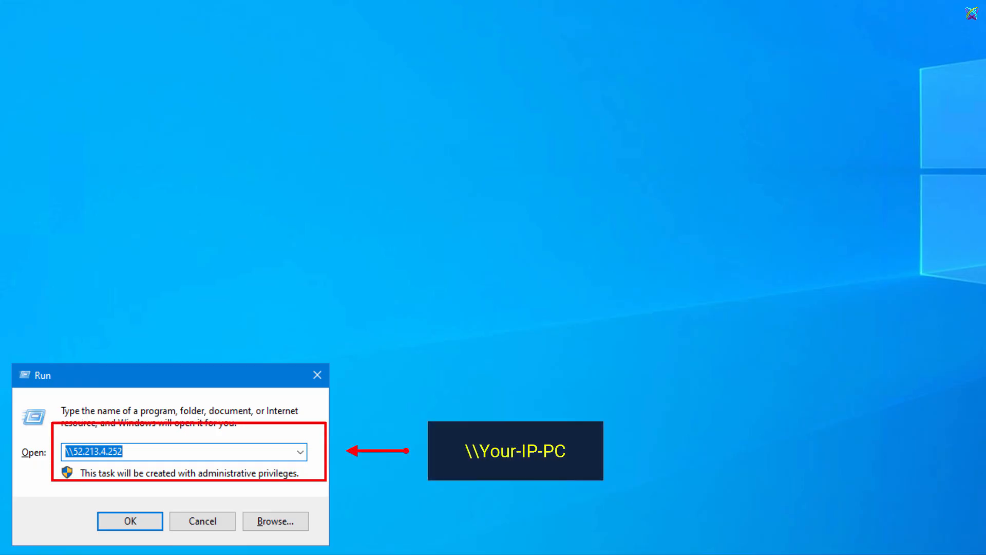
{"action": "left_click", "coordinate": [129, 520]}
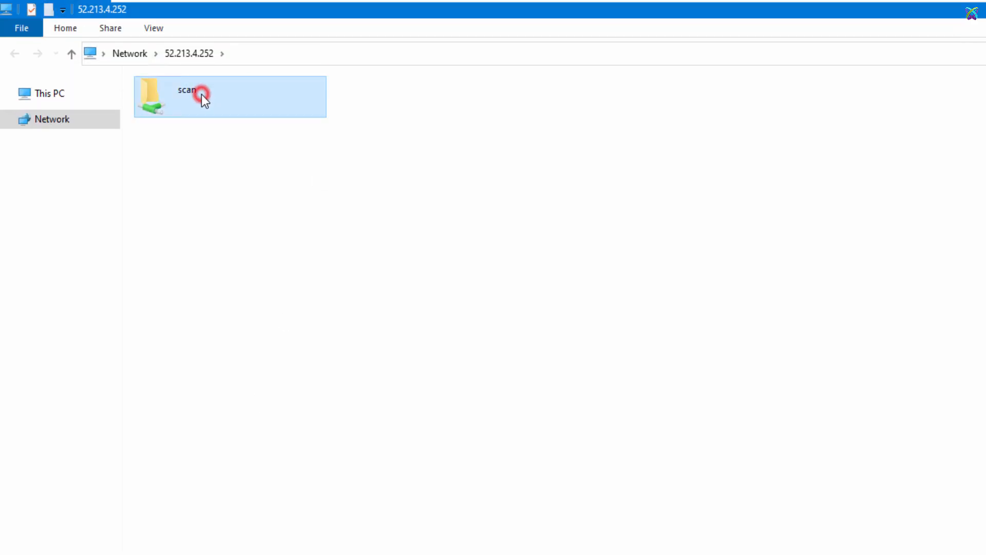
{"action": "left_click", "coordinate": [201, 94]}
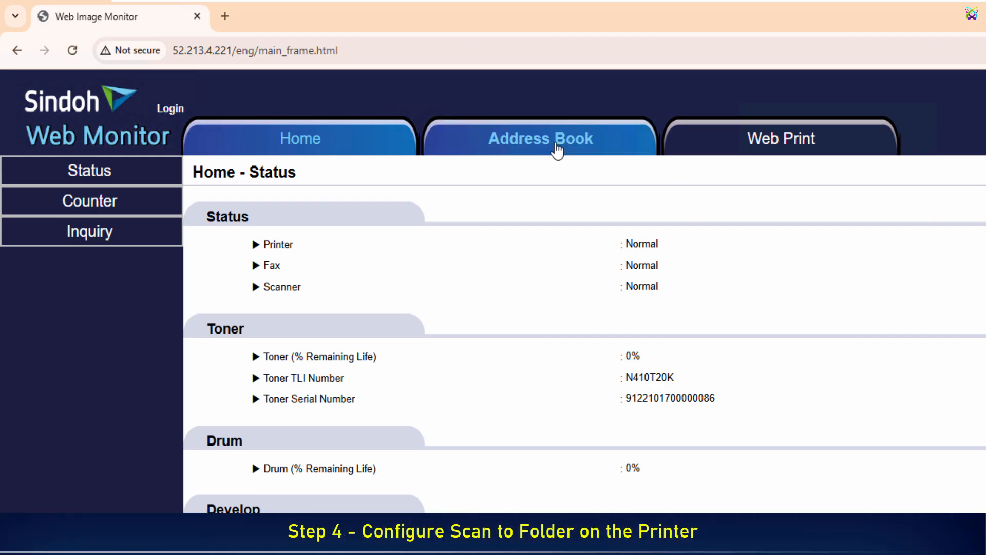
Step: Add a new Address Book user named 'My Scan'
{"action": "left_click", "coordinate": [540, 138]}
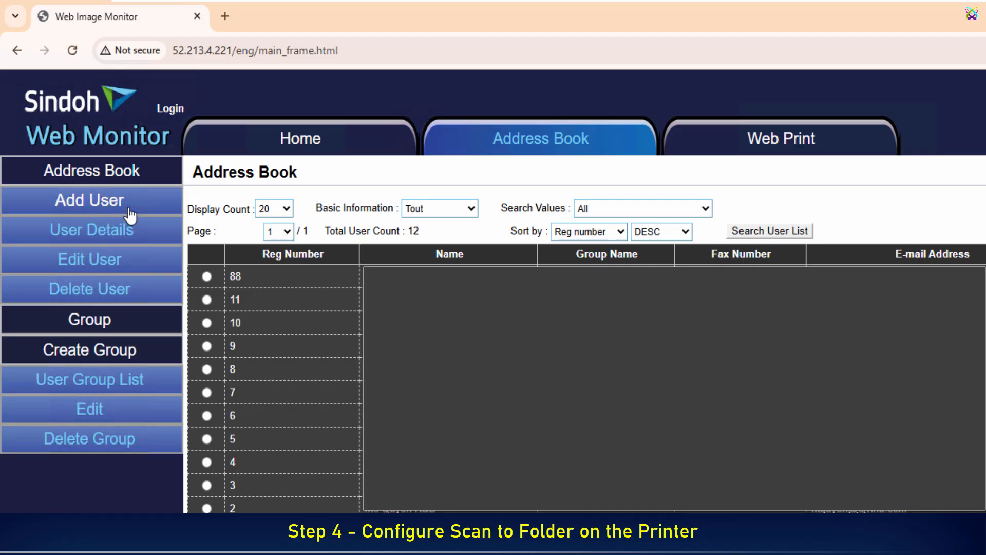
{"action": "left_click", "coordinate": [89, 199]}
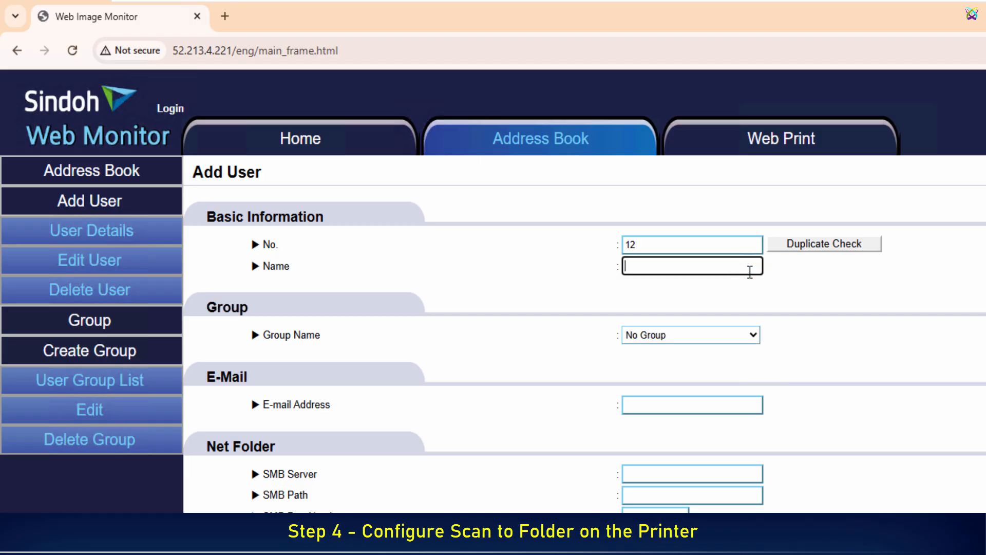
{"action": "type", "text": "My"}
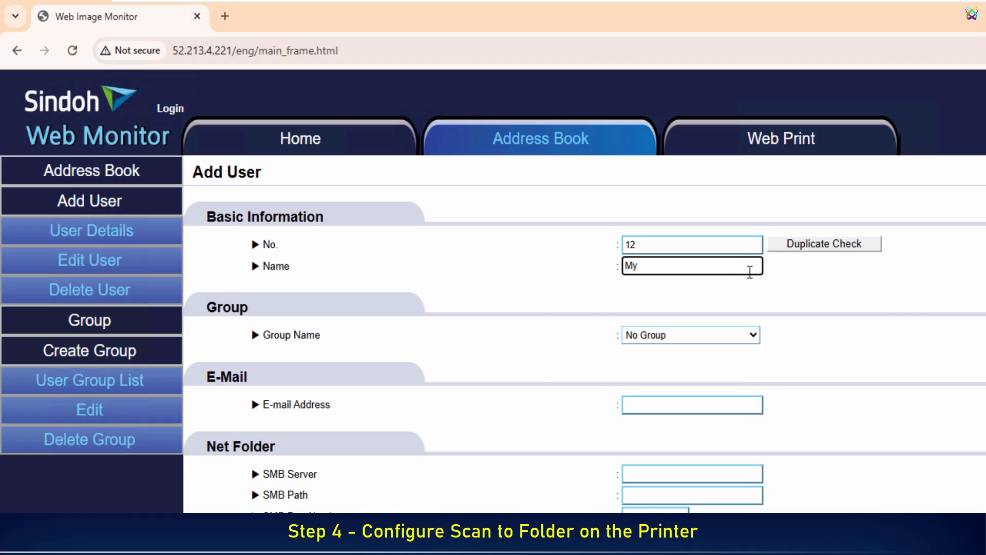
{"action": "type", "text": "Scan"}
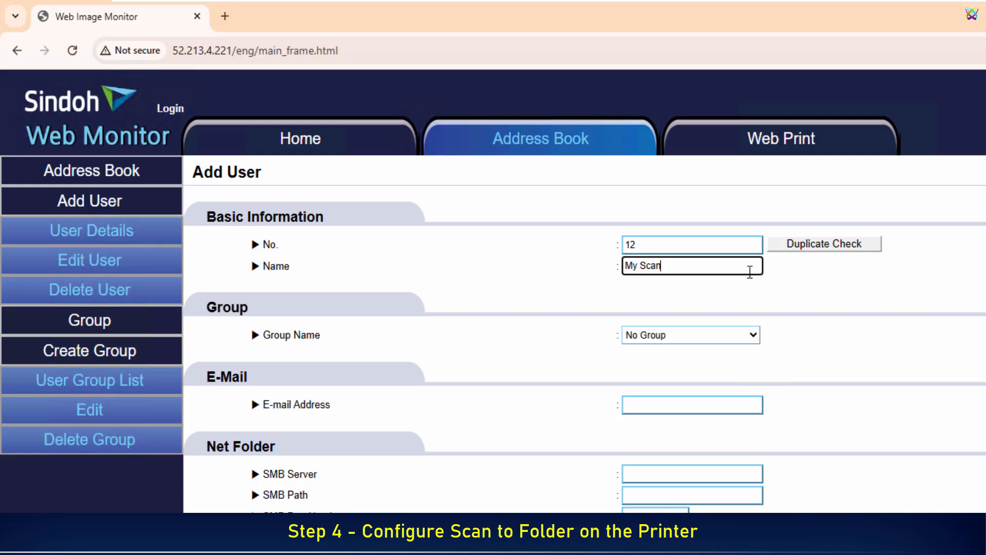
{"action": "scroll", "scroll_direction": "down", "scroll_amount": 3}
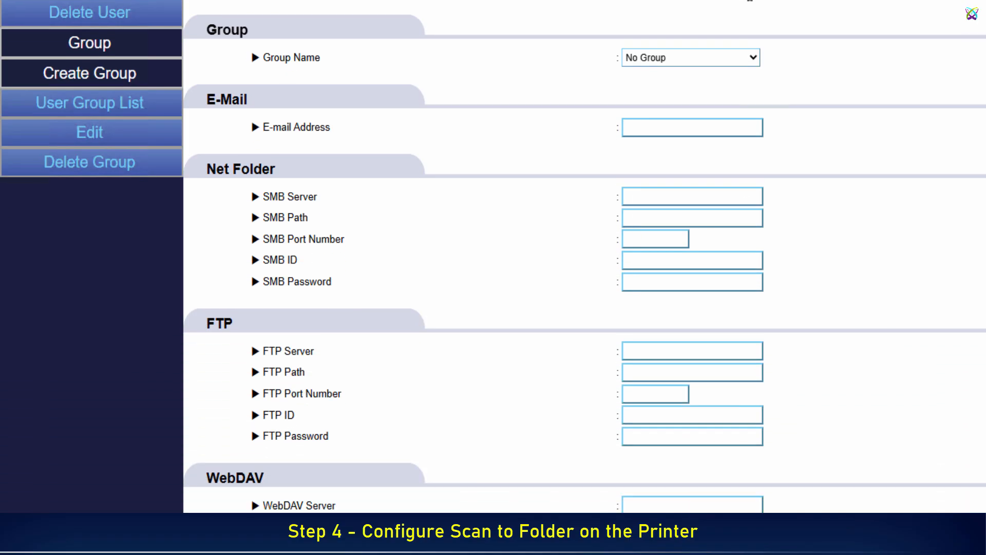
Step: Fill Net Folder with SMB server 52.213.4.252, path 'scan' and ID 'scan'
{"action": "type", "text": "52.213.4.252"}
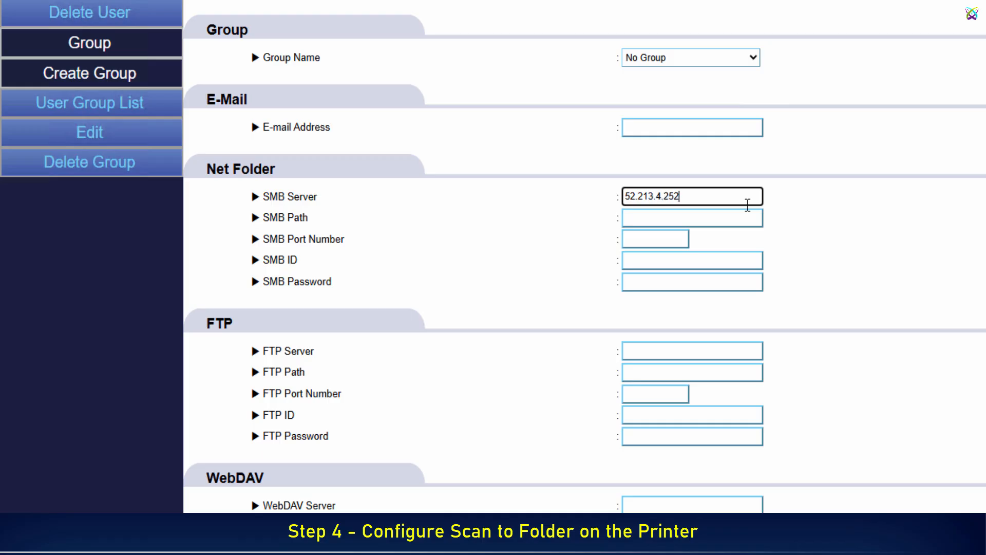
{"action": "left_click", "coordinate": [692, 218]}
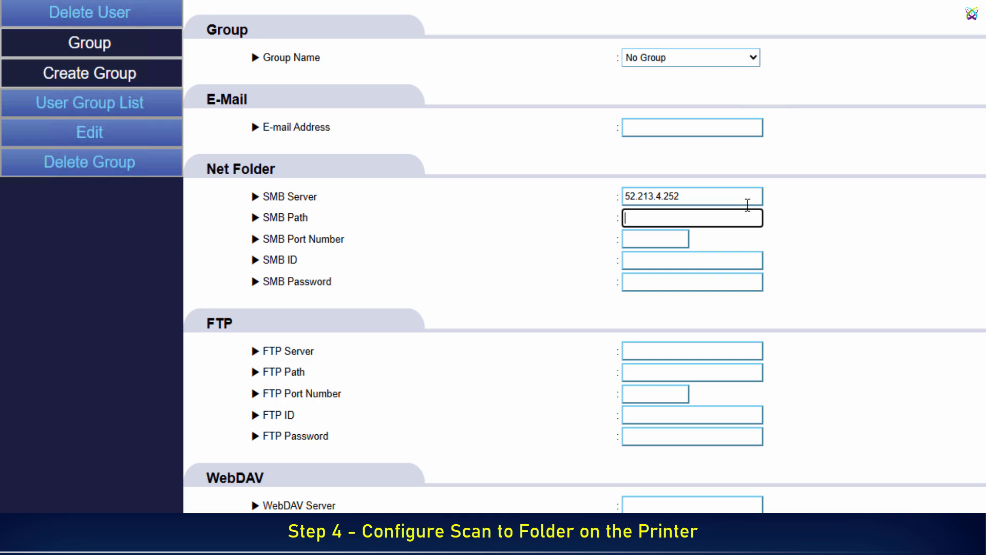
{"action": "type", "text": "sa"}
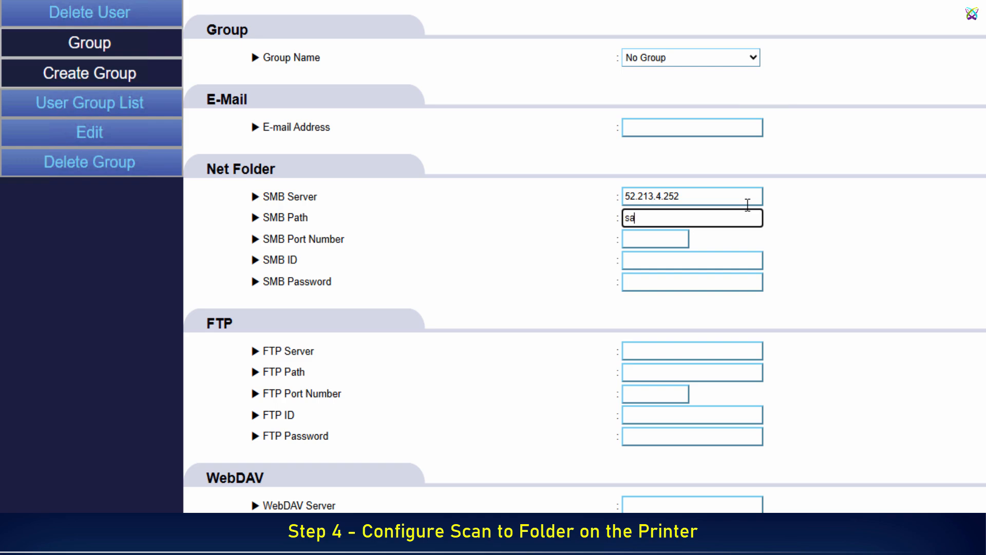
{"action": "type", "text": "scan"}
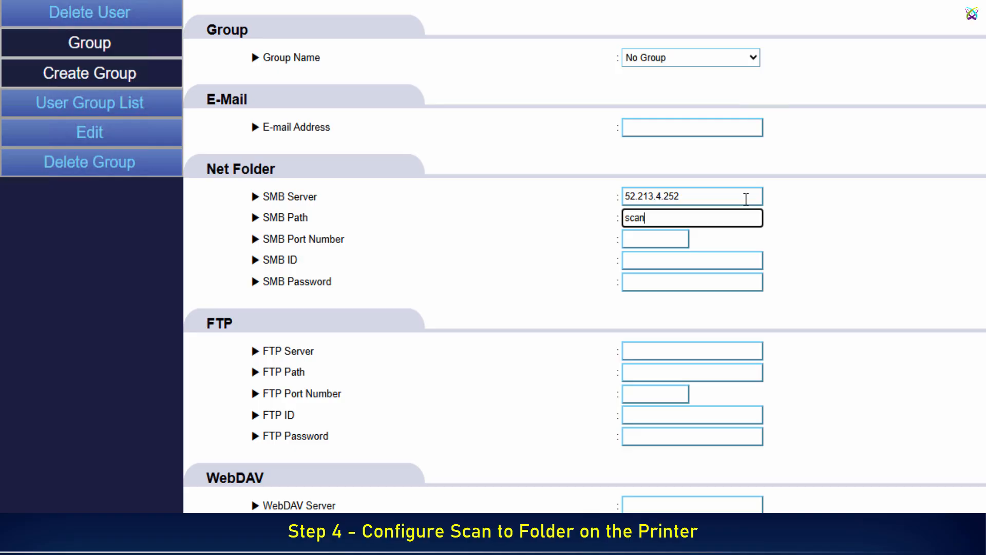
{"action": "left_click", "coordinate": [691, 259]}
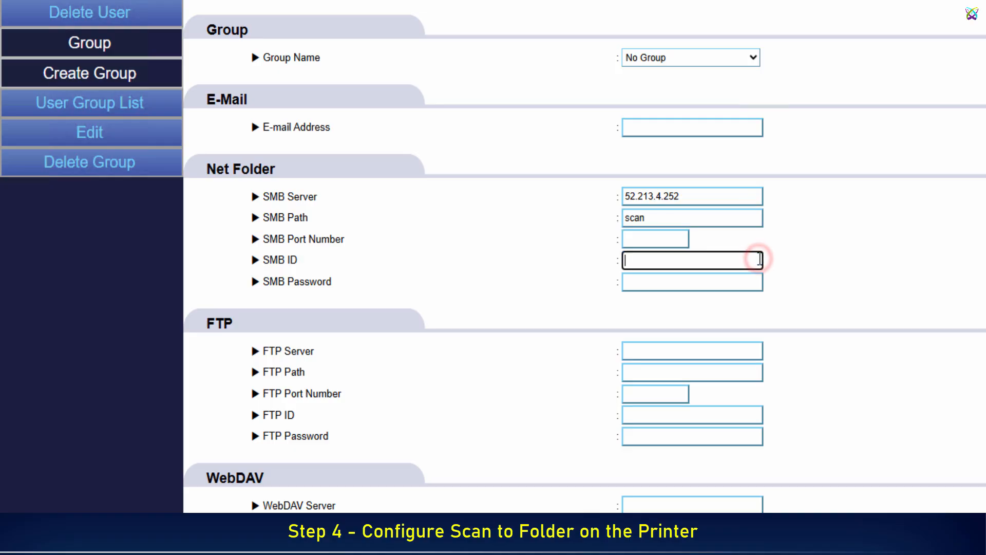
{"action": "type", "text": "scan"}
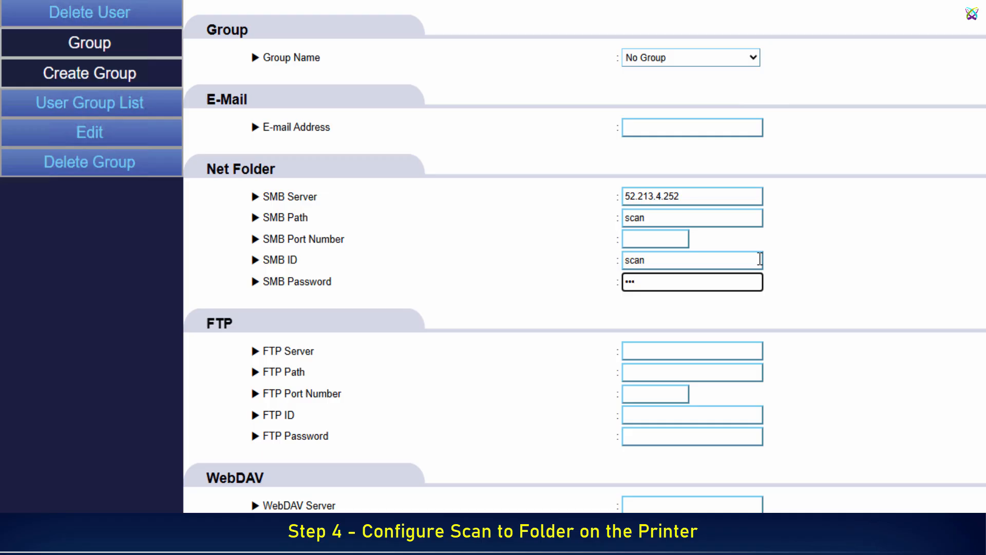
{"action": "scroll", "scroll_direction": "down", "scroll_amount": 3}
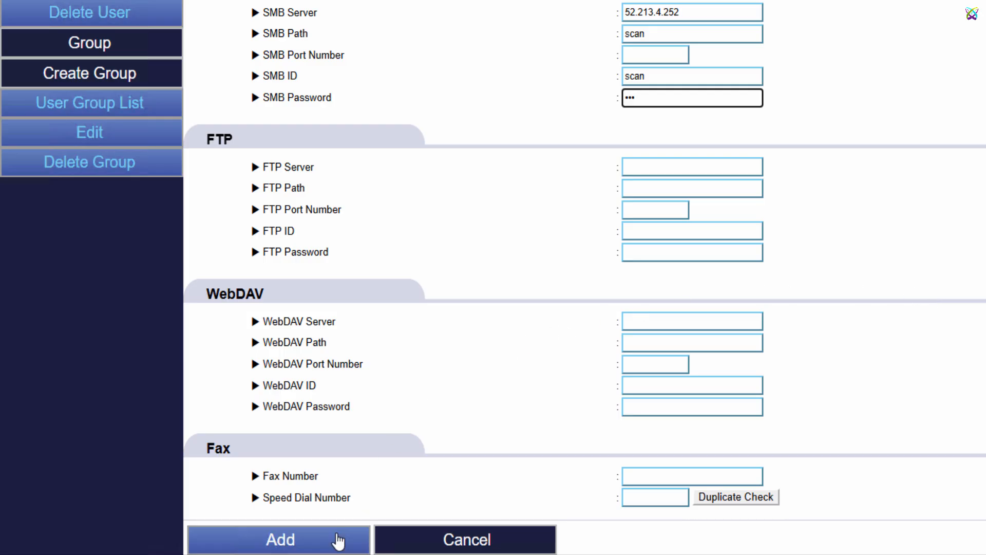
Step: Add the 'My Scan' entry so it appears as number 12 in the list
{"action": "left_click", "coordinate": [278, 539]}
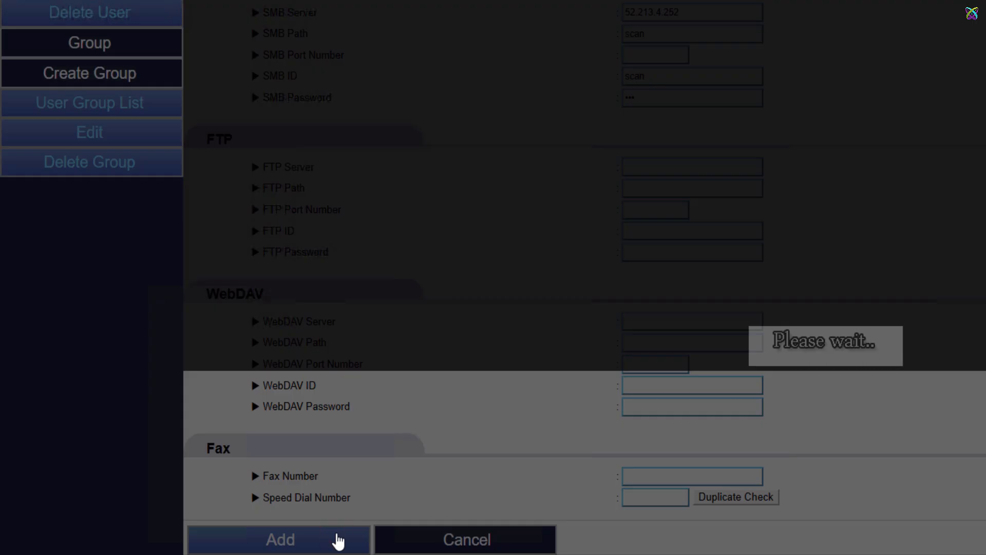
{"action": "left_click", "coordinate": [280, 539]}
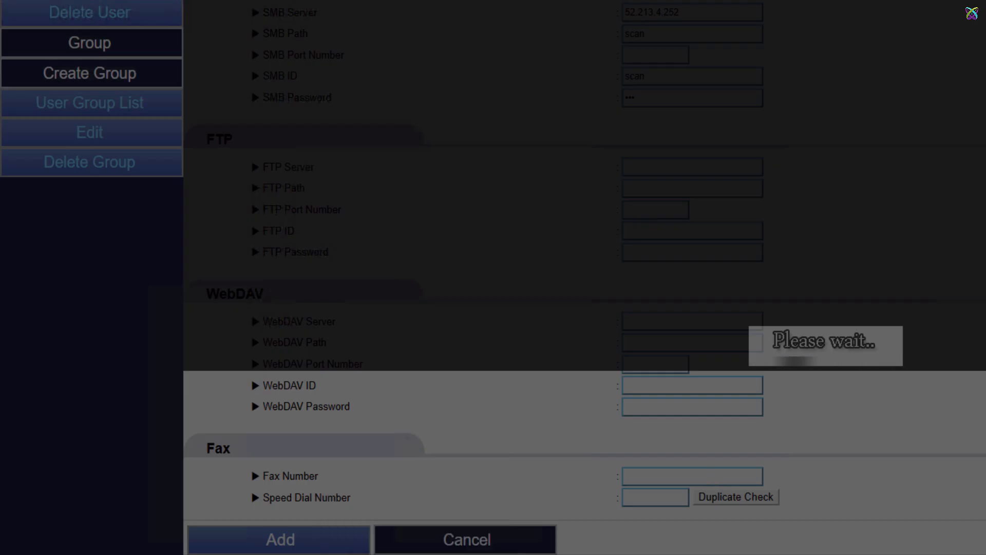
{"action": "left_click", "coordinate": [278, 539]}
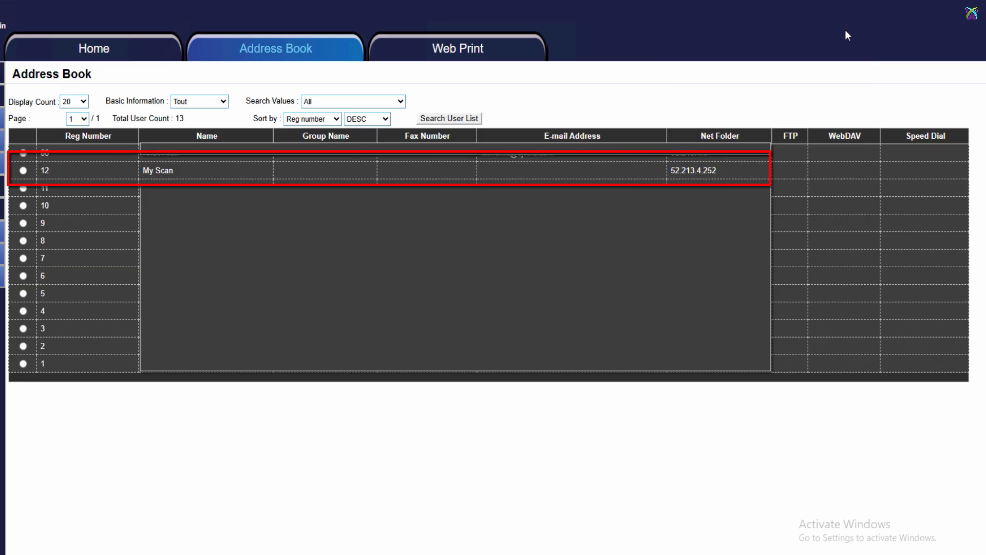